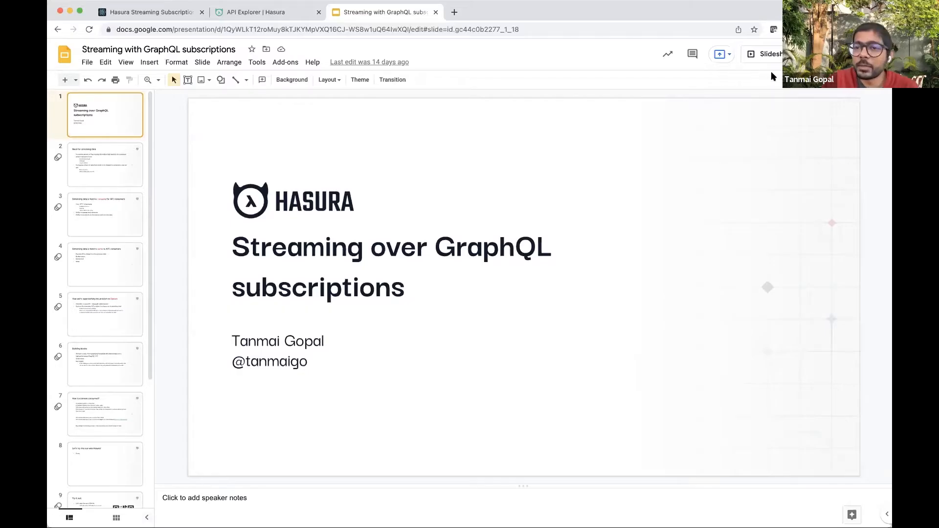
mouse_move(772, 54)
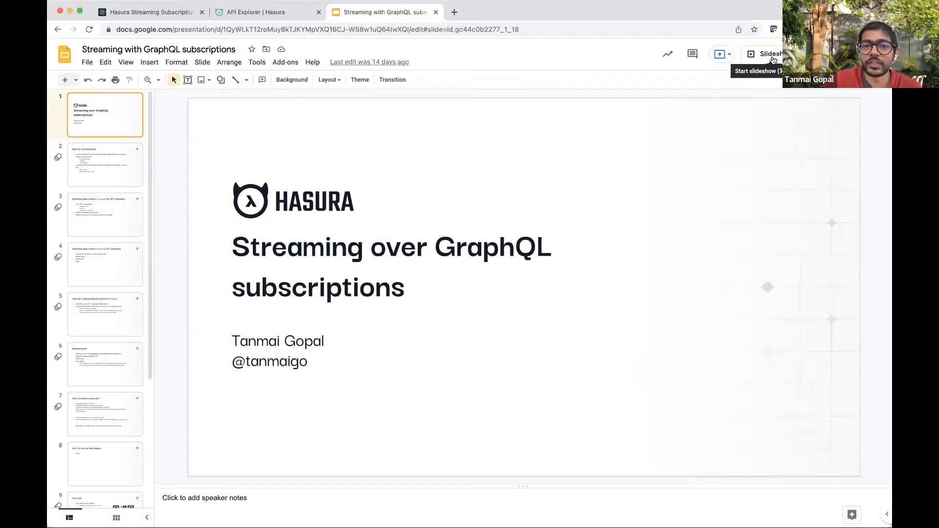
Step: Present the deck full screen and reveal the second point on 'Need for streaming data'
click(769, 54)
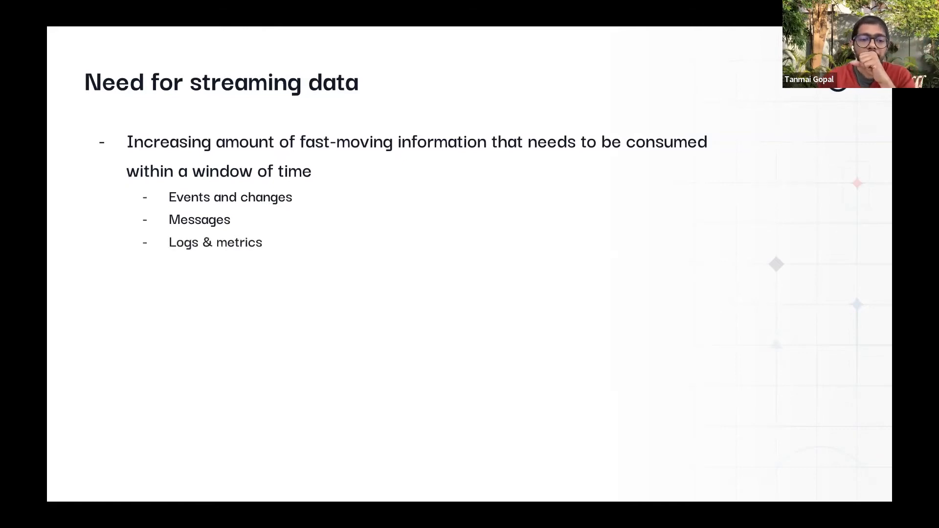
key(Right)
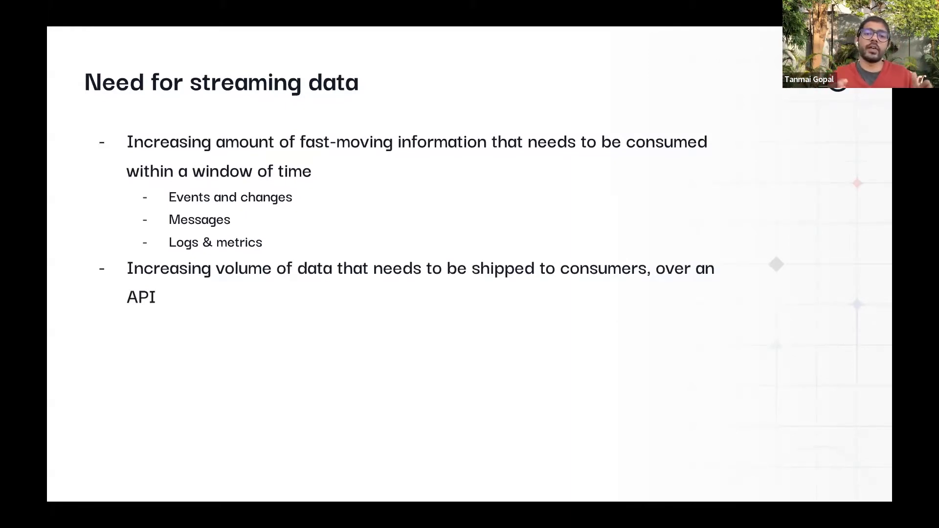
Step: Advance to the slide on streaming data being hard to consume for API consumers
key(right)
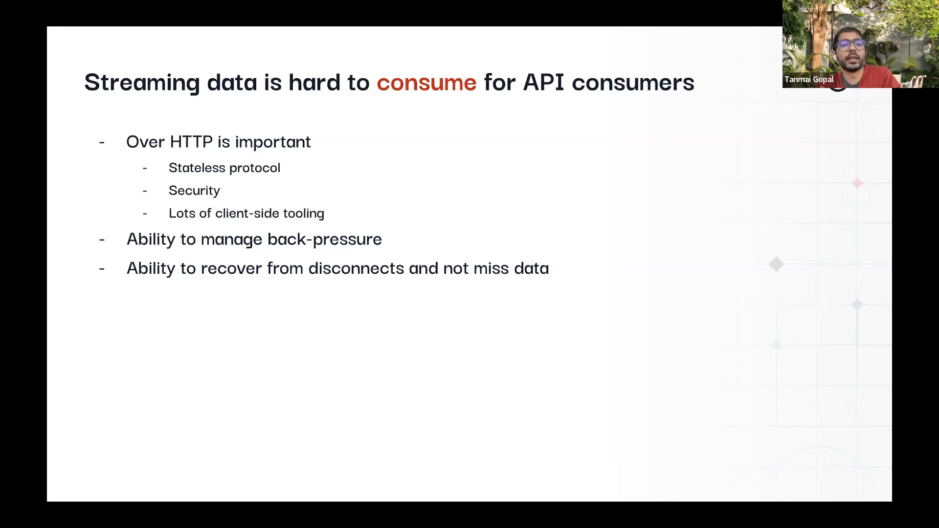
Step: Advance to 'How we're approaching the problem at Hasura', showing GraphQL subscriptions fit well
key(Right)
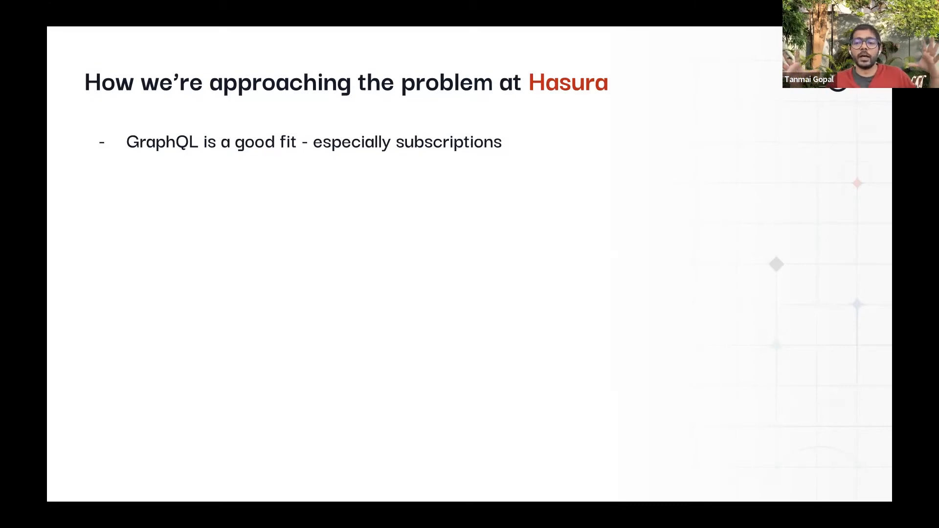
key(right)
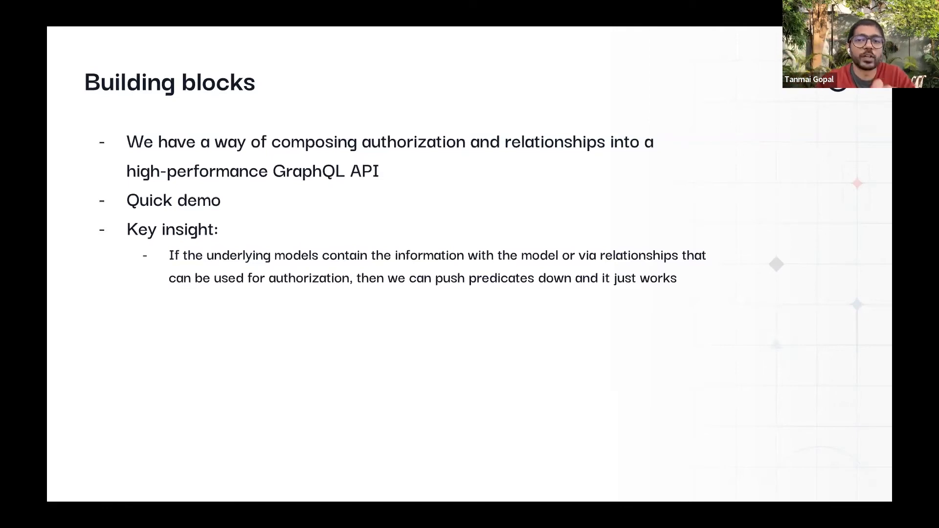
Step: Advance to 'How is a stream consumed?' with its connections, offsets and commits bullets
key(Right)
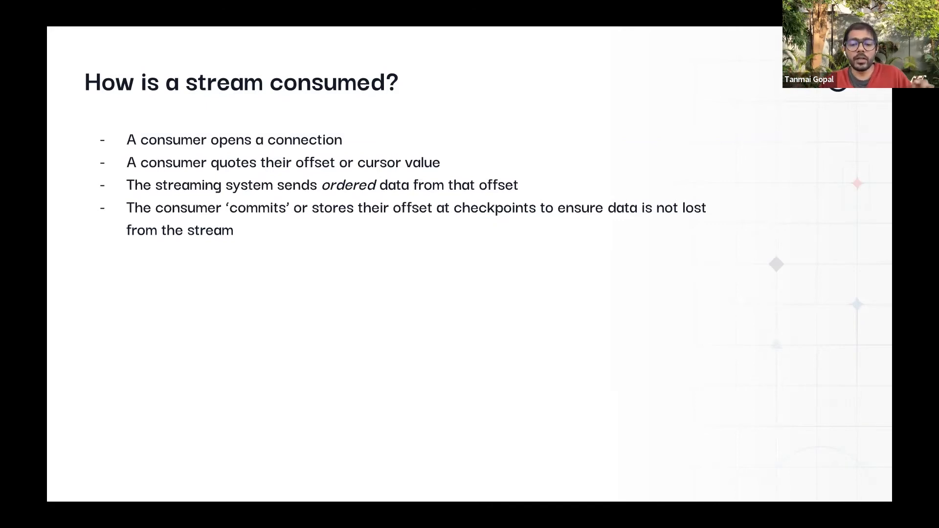
Step: Reveal the Kafka, Discord + Cassandra and incremental-ranges key insight bullets
drag(258, 216, 293, 245)
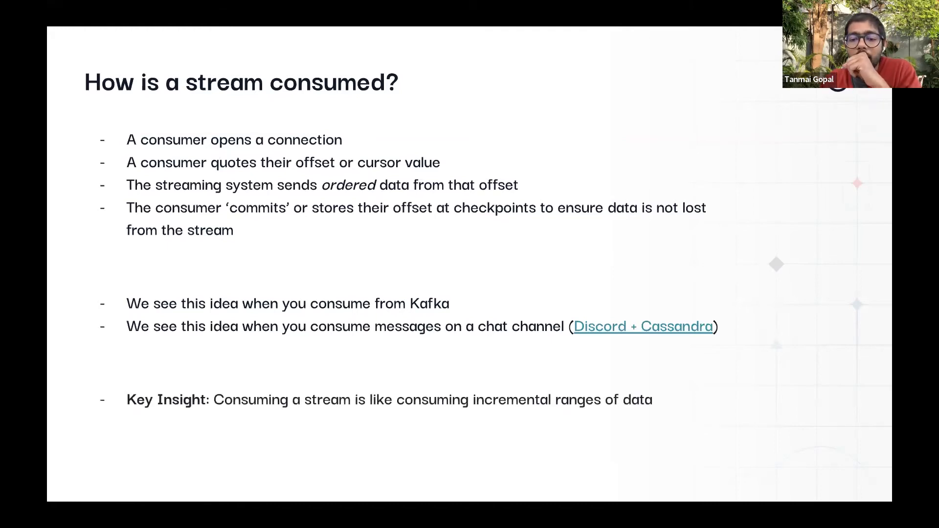
Step: Leave the slideshow and browse the colors table rows in the Hasura API Explorer
key(Right)
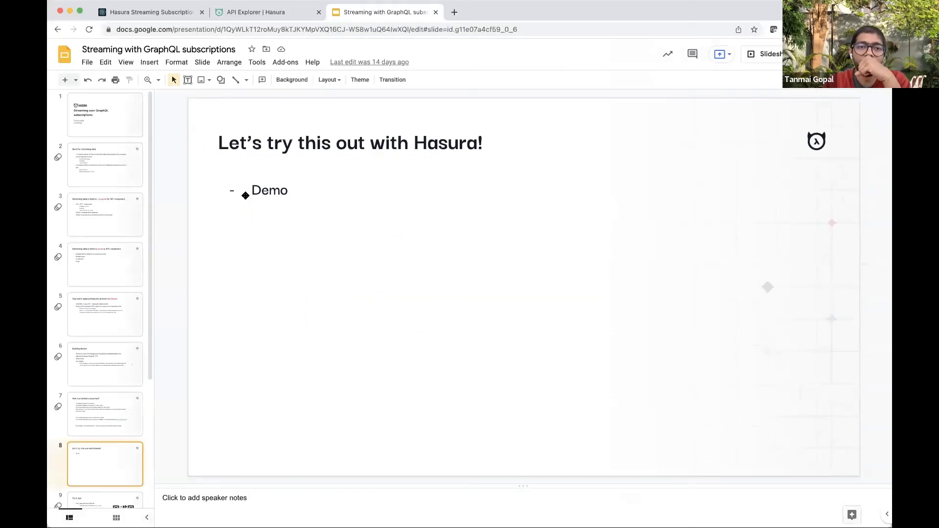
click(264, 12)
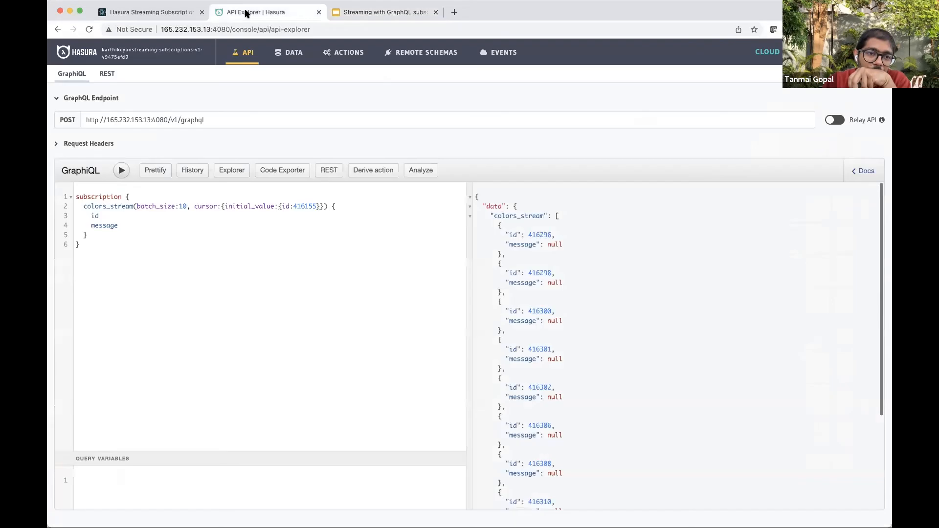
mouse_move(293, 53)
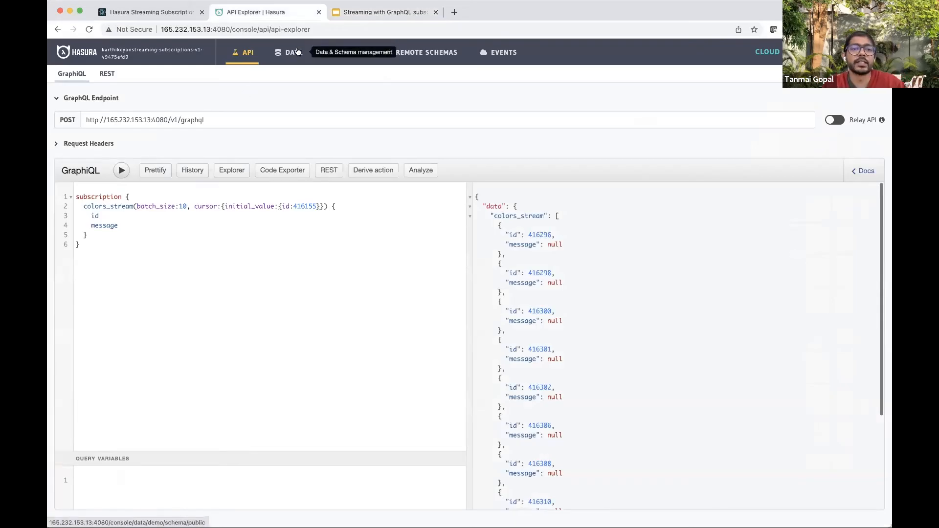
click(293, 53)
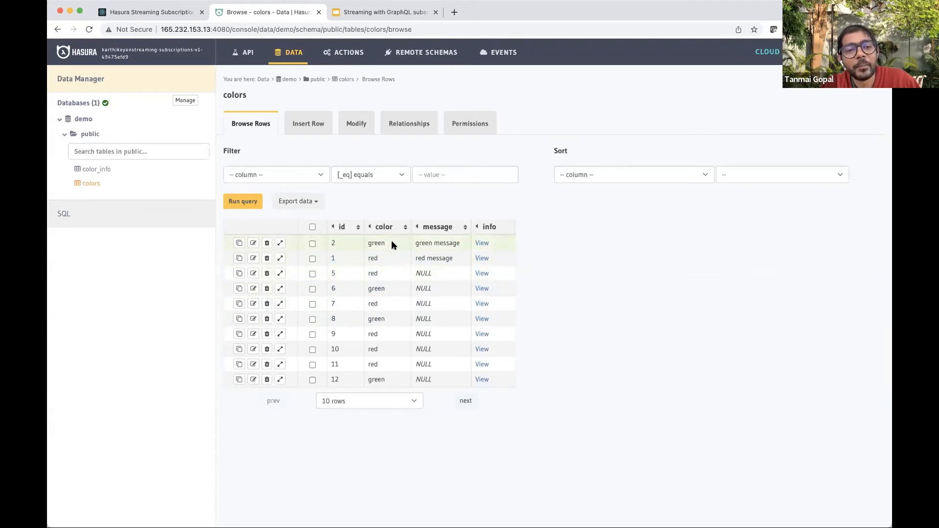
double_click(438, 243)
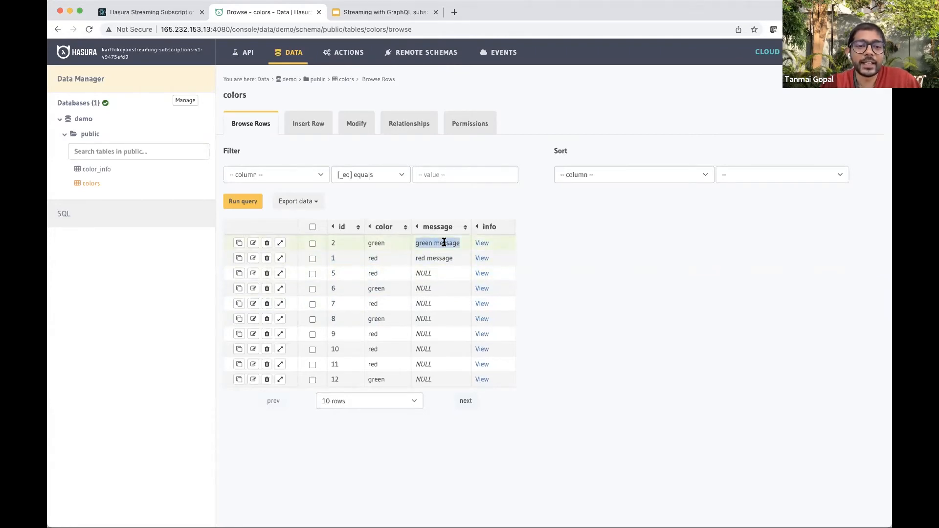
mouse_move(402, 243)
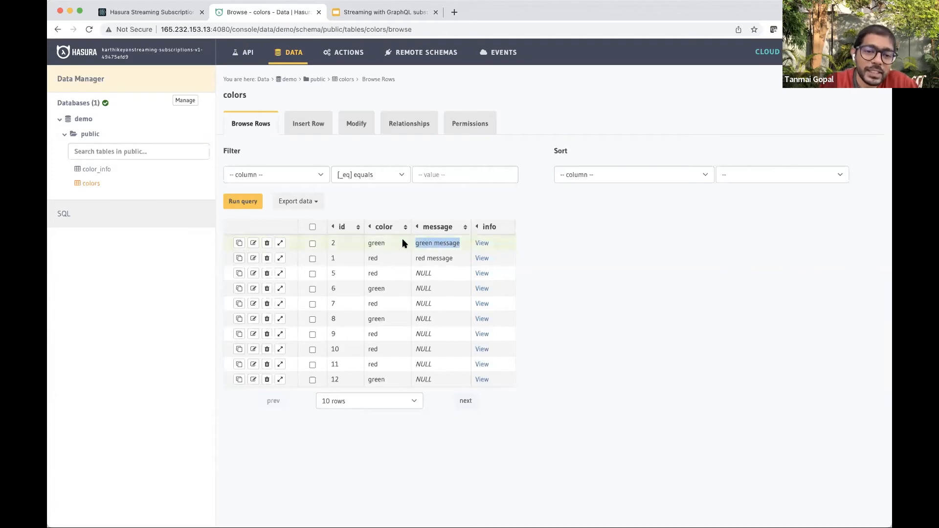
Step: Inspect the user role's select row check (color equals X-Hasura-User-Id), then return to rows
click(469, 123)
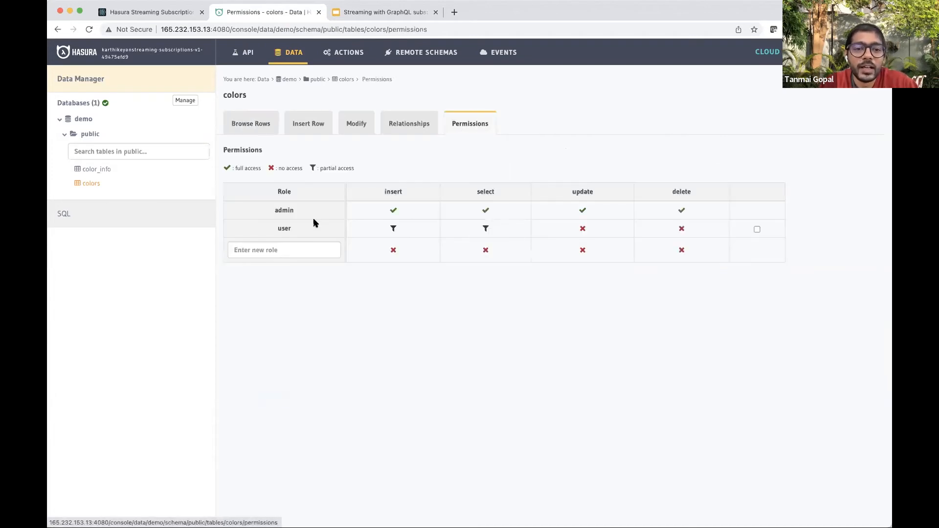
click(486, 229)
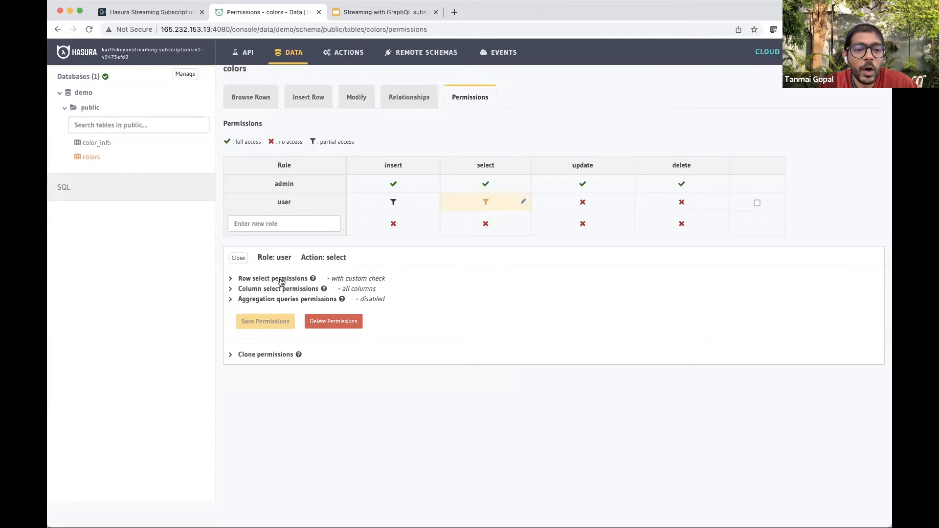
click(273, 277)
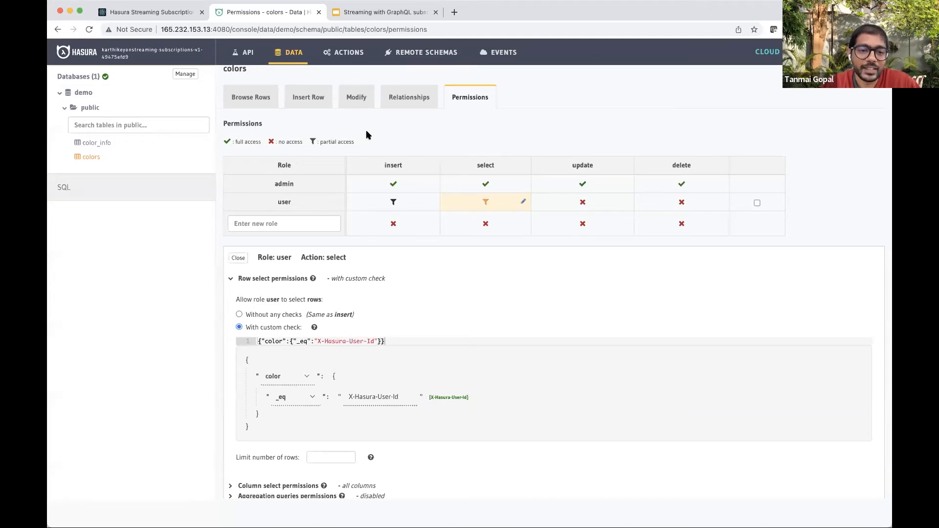
click(251, 97)
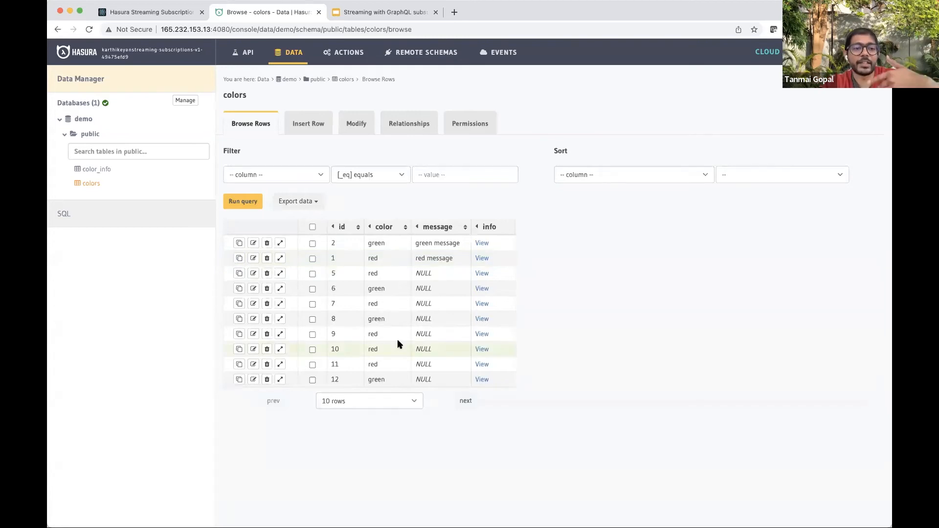
mouse_move(424, 288)
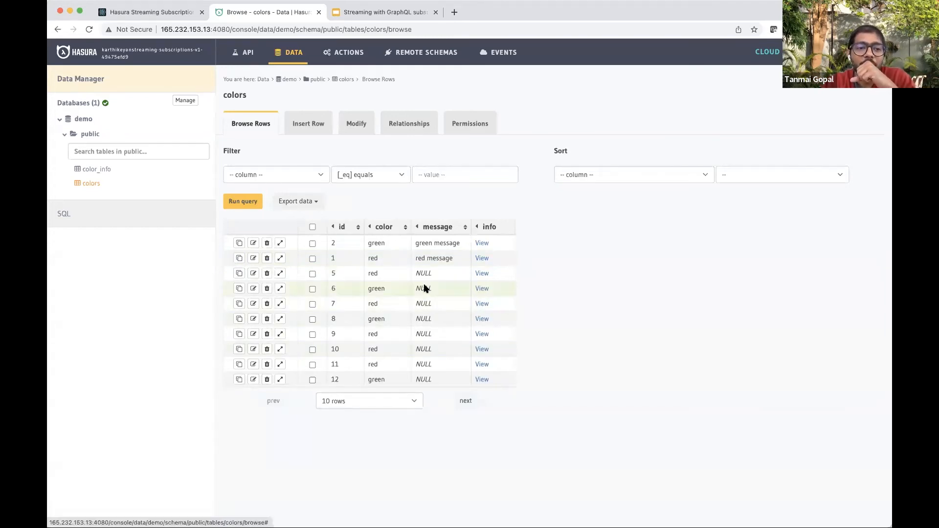
mouse_move(312, 344)
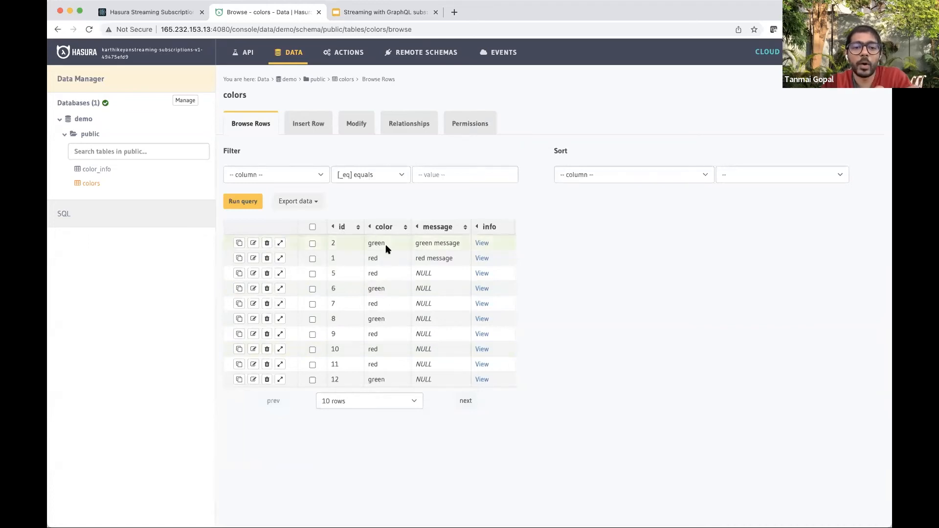
double_click(376, 242)
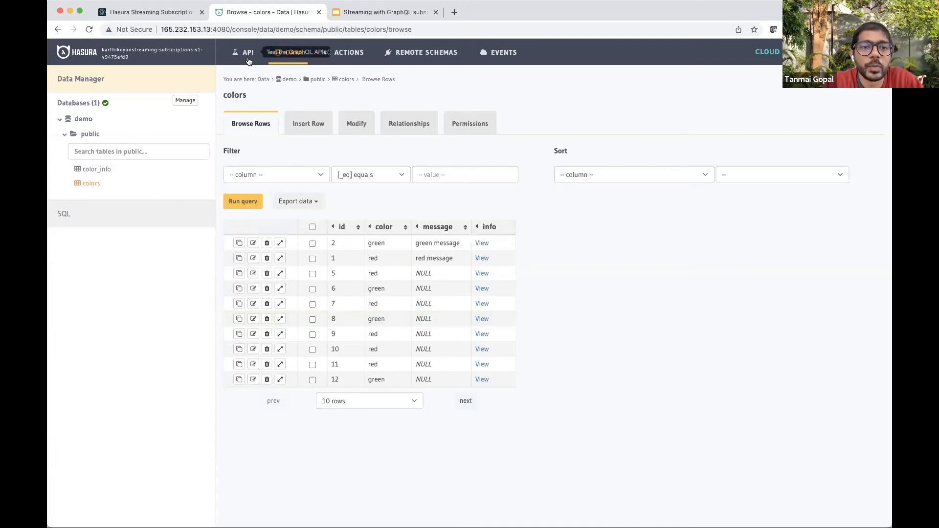
Step: Draft a colors_by_pk subscription for id 416155 returning id, color and message
click(248, 52)
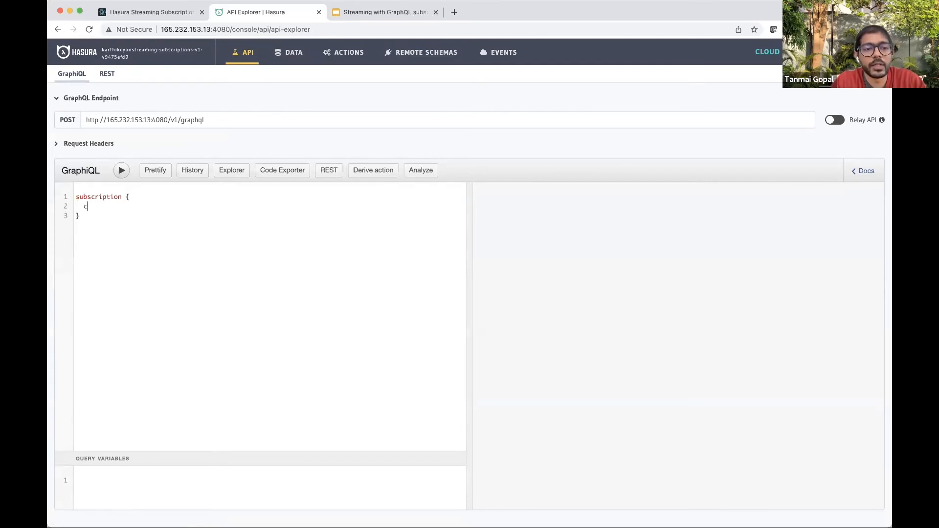
text(ol)
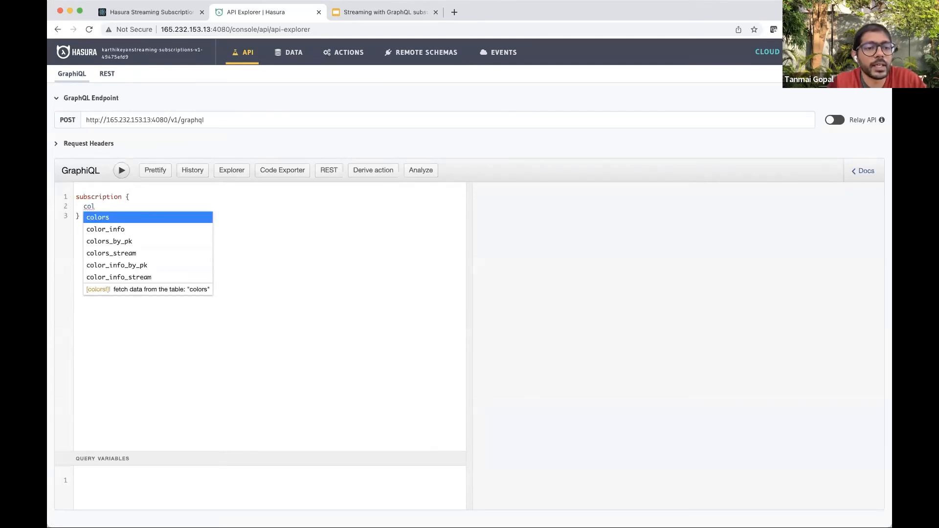
key(Down)
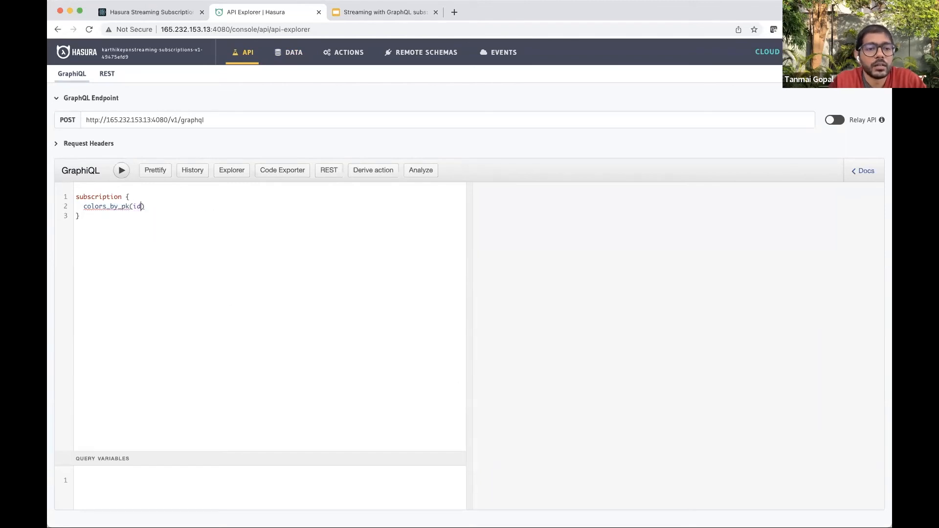
text(:416155)
text(message)
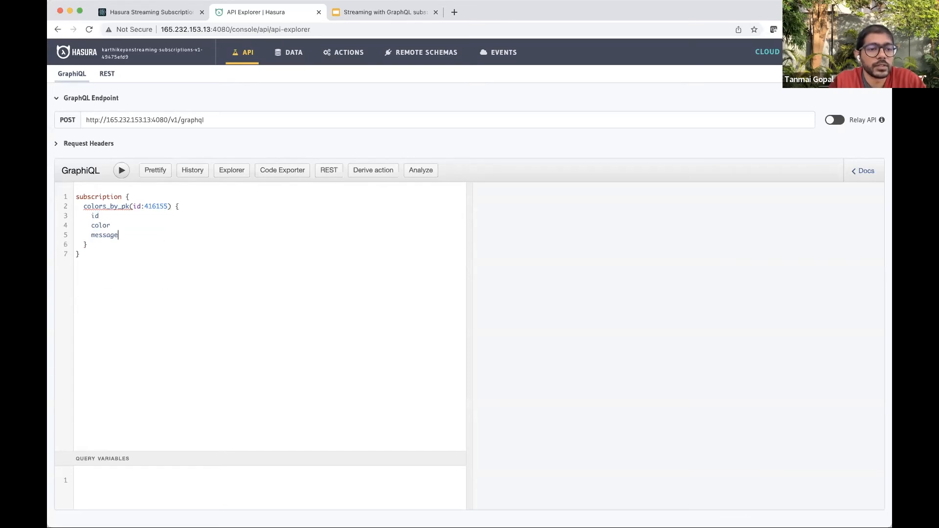
click(121, 170)
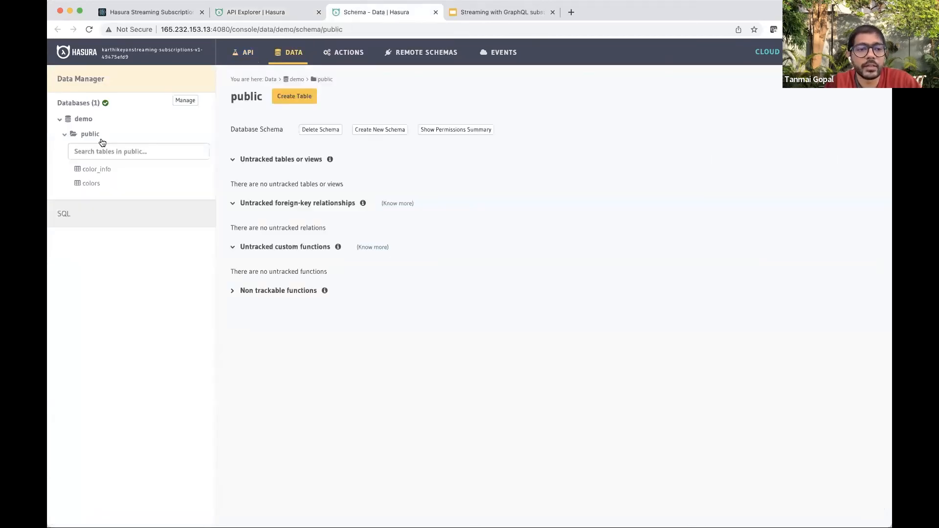
Step: Sort the colors rows by id descending and copy id 416155 from the subscription
click(90, 183)
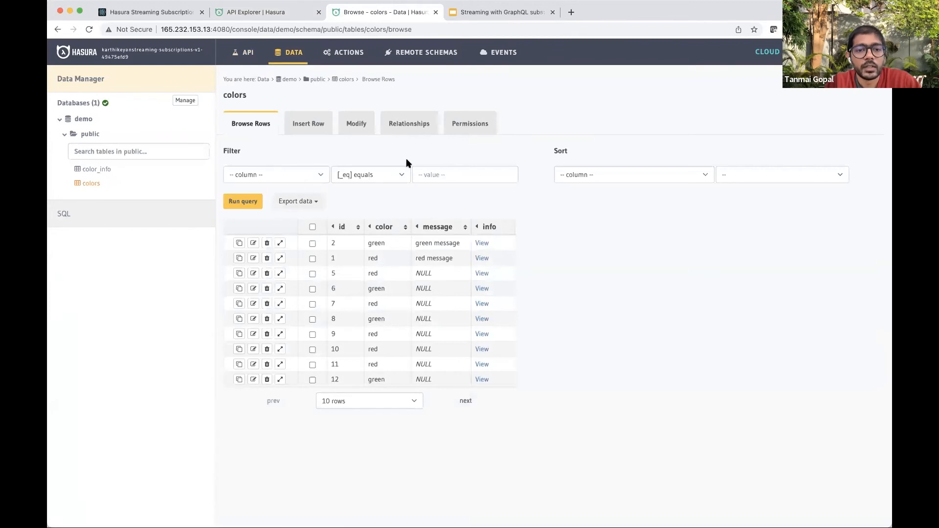
click(632, 174)
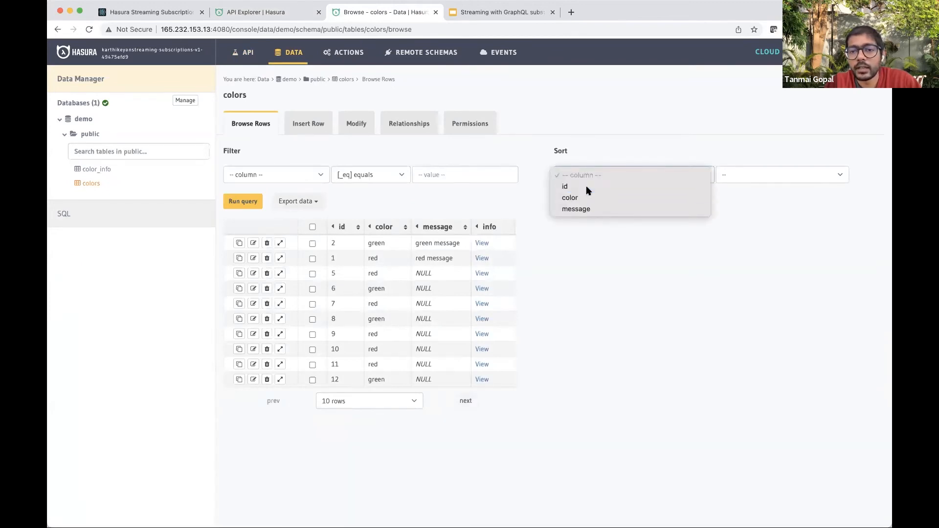
click(564, 186)
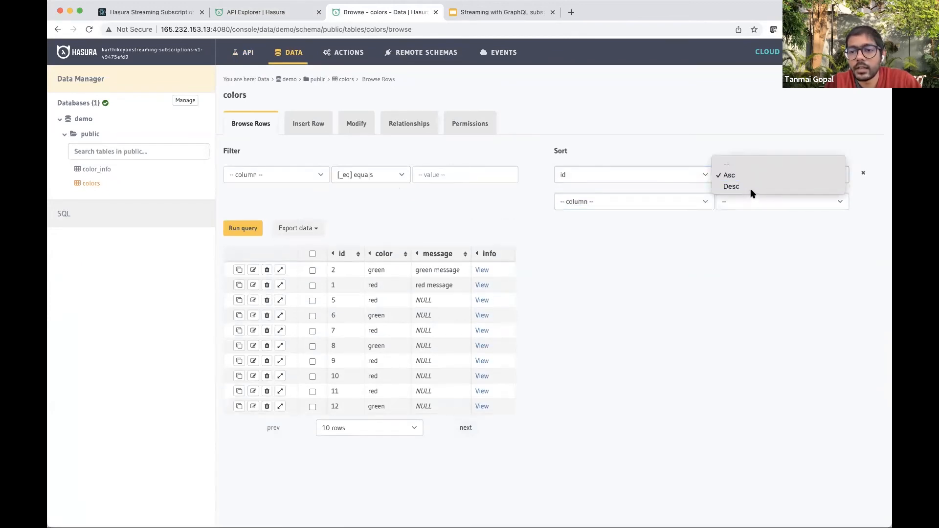
click(731, 186)
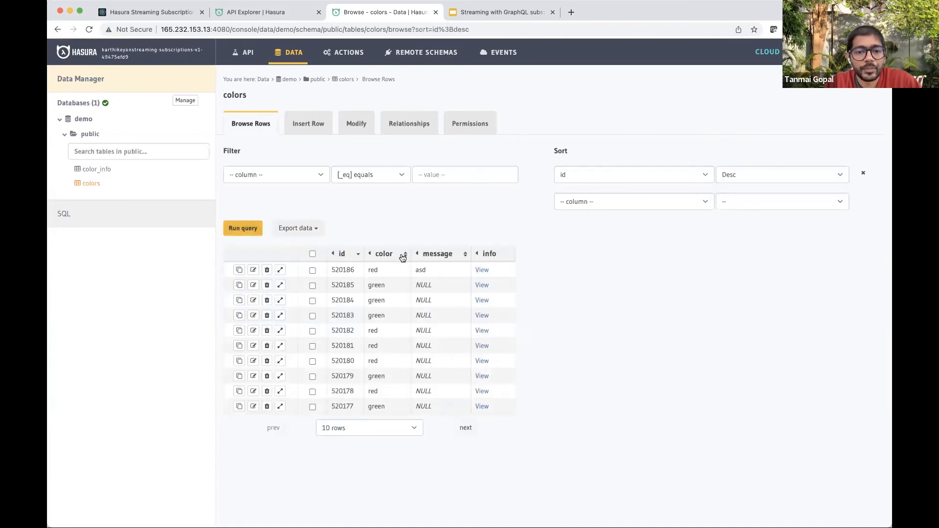
click(267, 12)
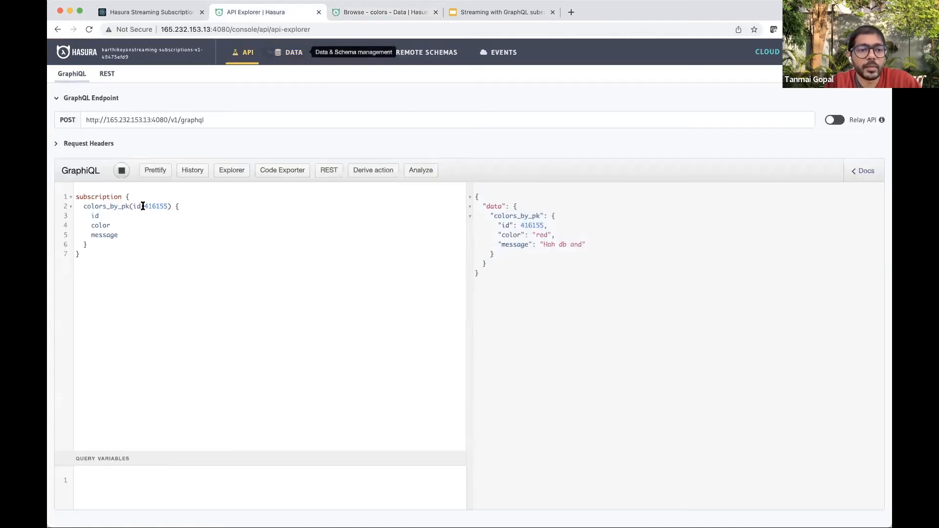
double_click(157, 206)
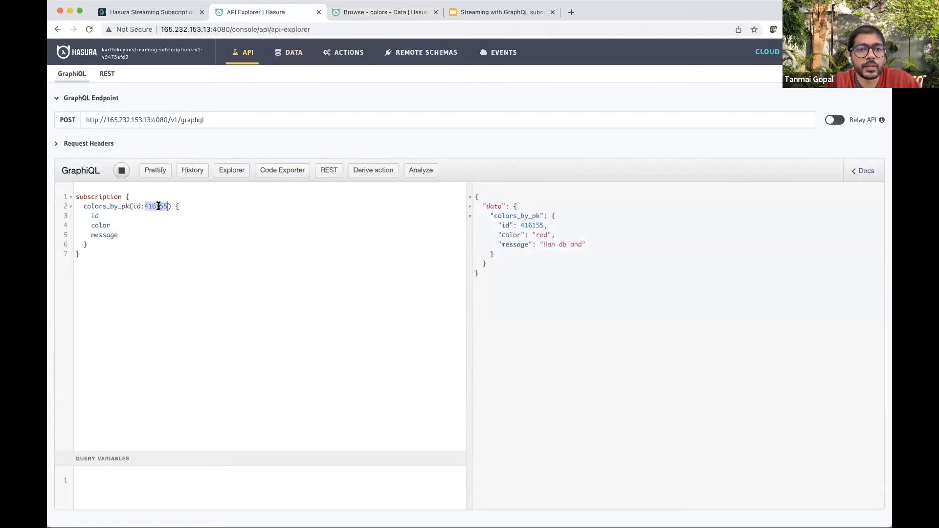
click(383, 12)
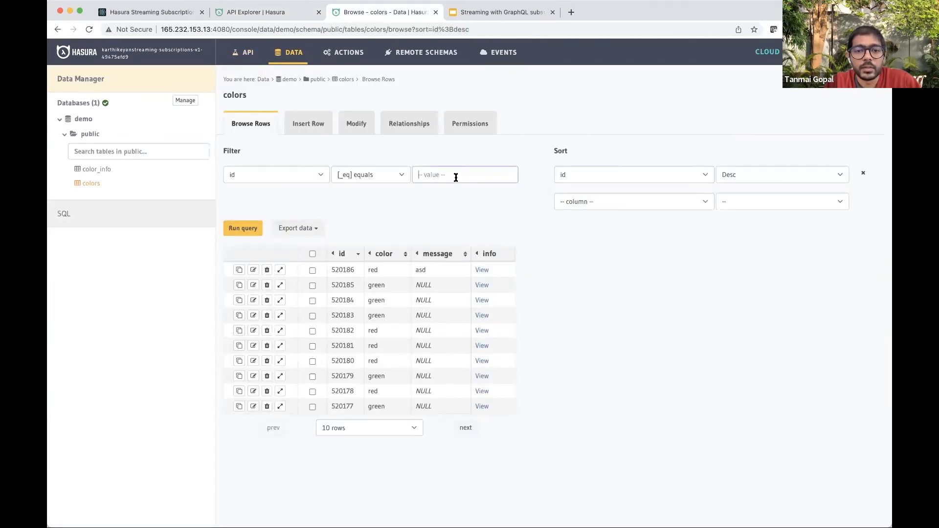
Step: Filter colors to id 416155 and change that row's message to 'new message'
text(416155)
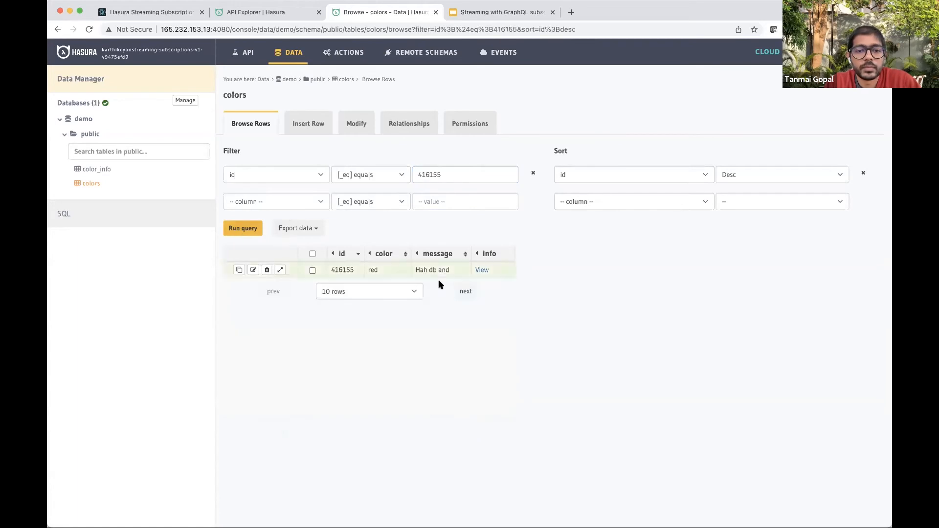
click(253, 270)
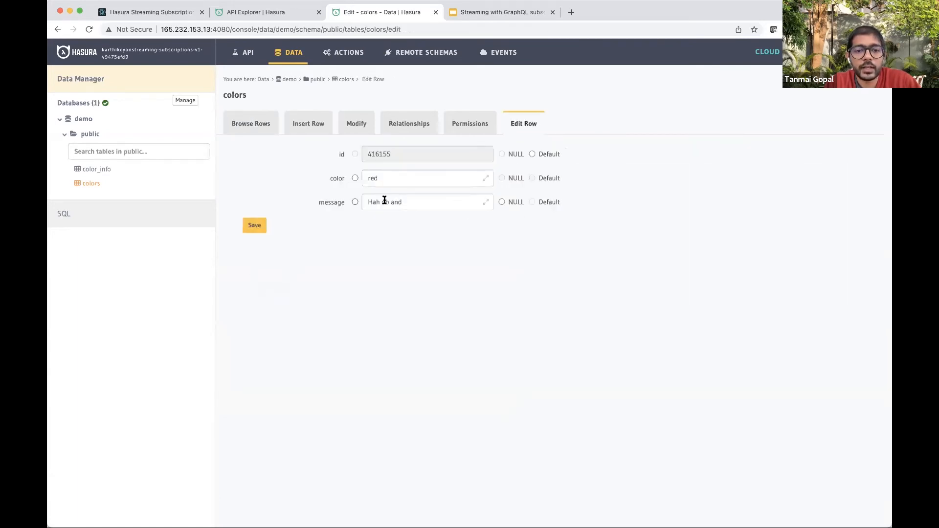
text(new me)
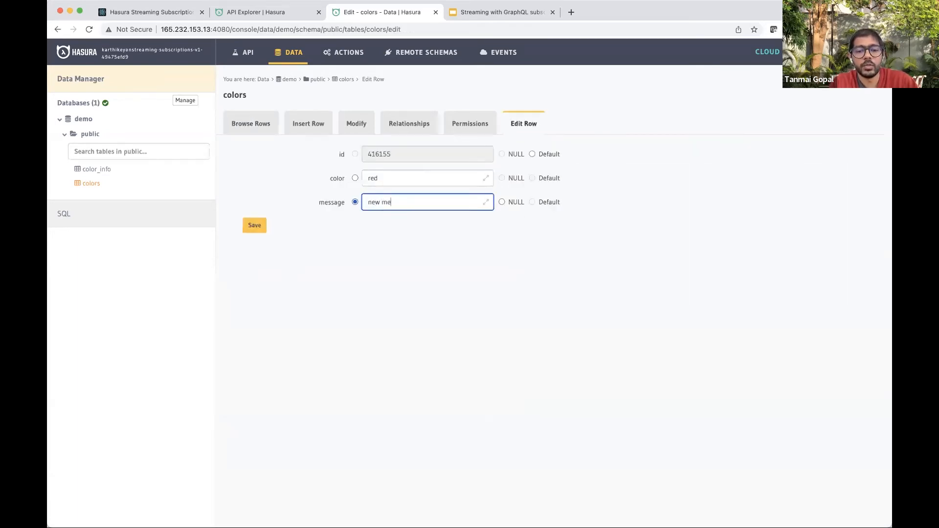
click(266, 12)
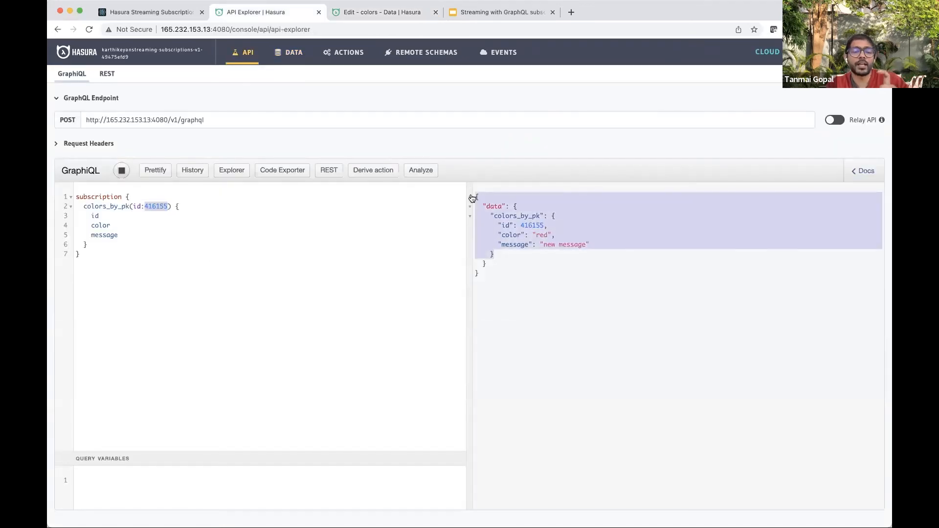
mouse_move(469, 253)
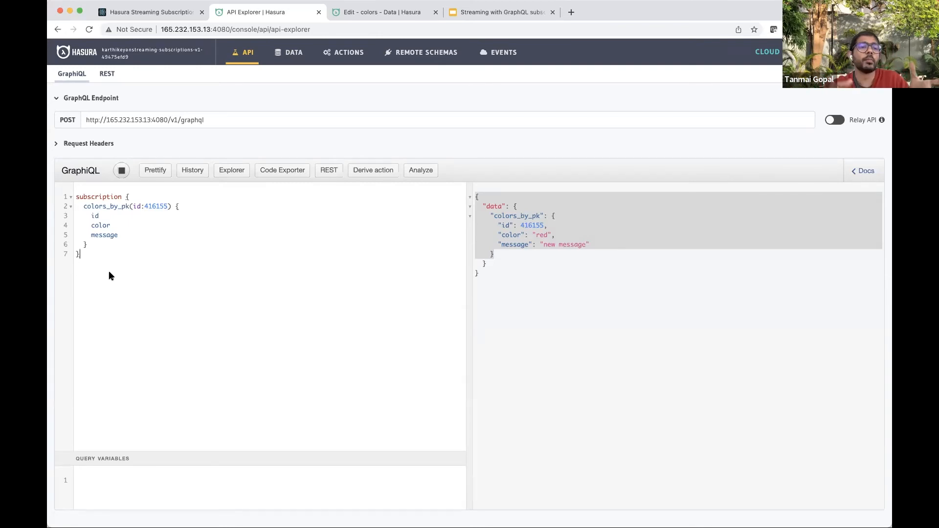
mouse_move(87, 272)
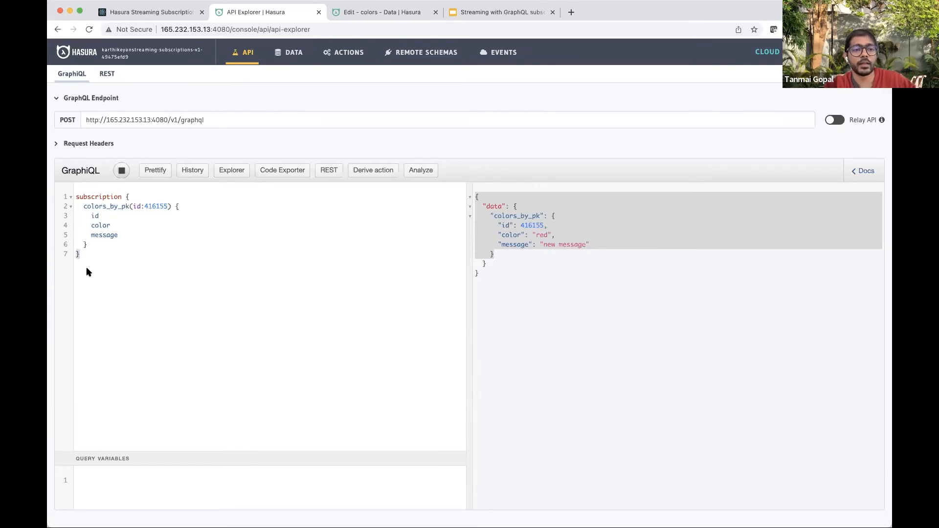
Step: Select a value in the colors_by_pk result for row 416155
double_click(105, 205)
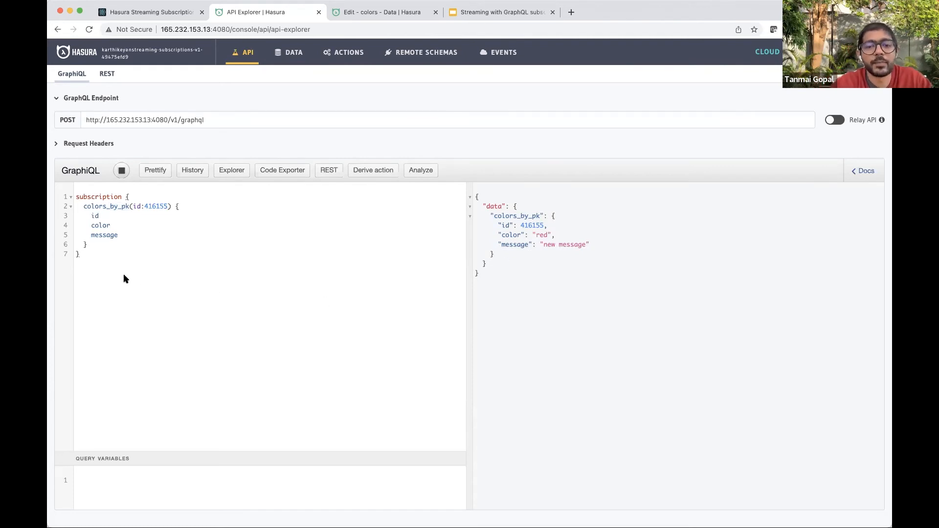
Step: Start a colors_stream subscription and find the newest id by sorting colors rows descending
text(sub)
text(col)
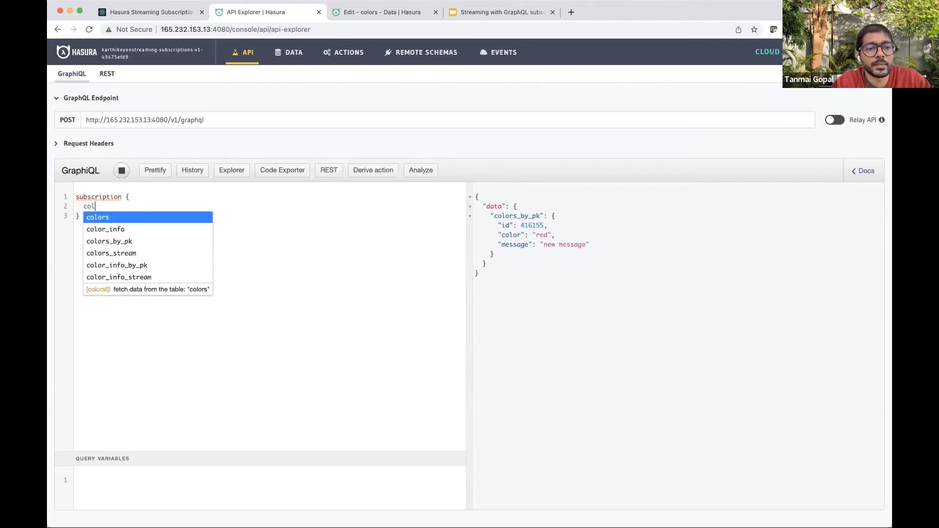
click(111, 252)
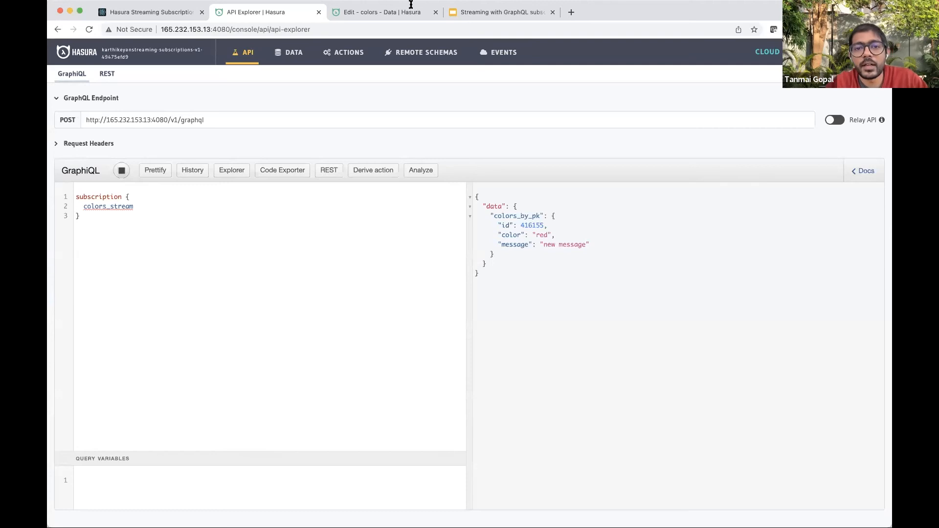
click(378, 11)
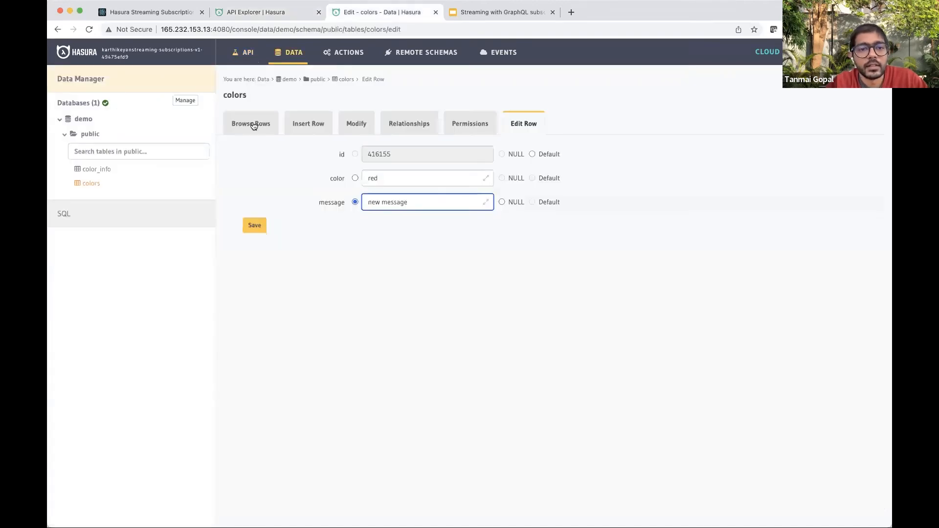
click(251, 123)
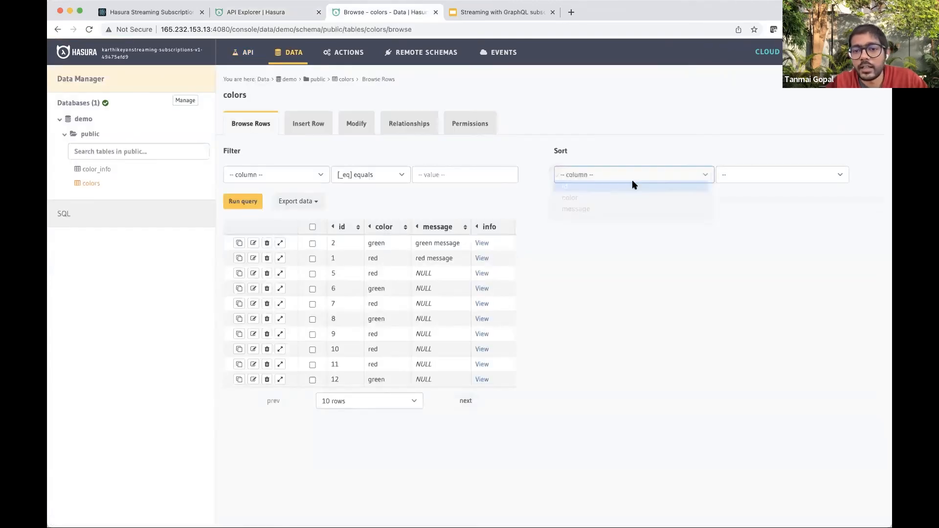
click(630, 186)
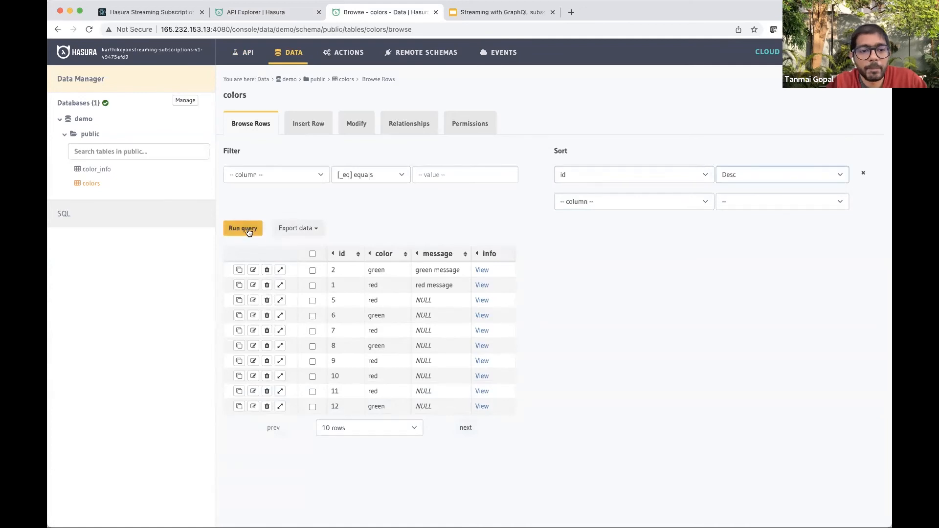
click(243, 228)
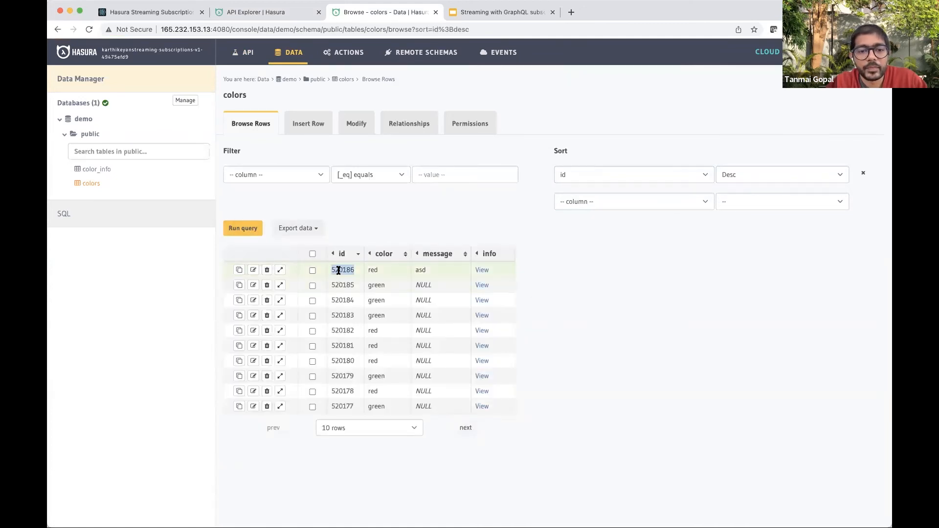
click(266, 12)
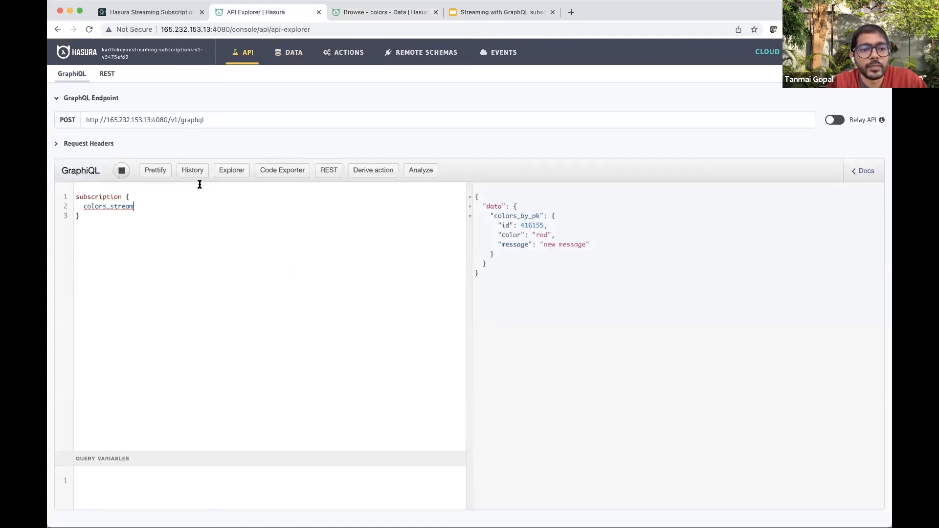
Step: Give colors_stream batch size 10 and cursor initial_value id 520186
text((batch_size:)
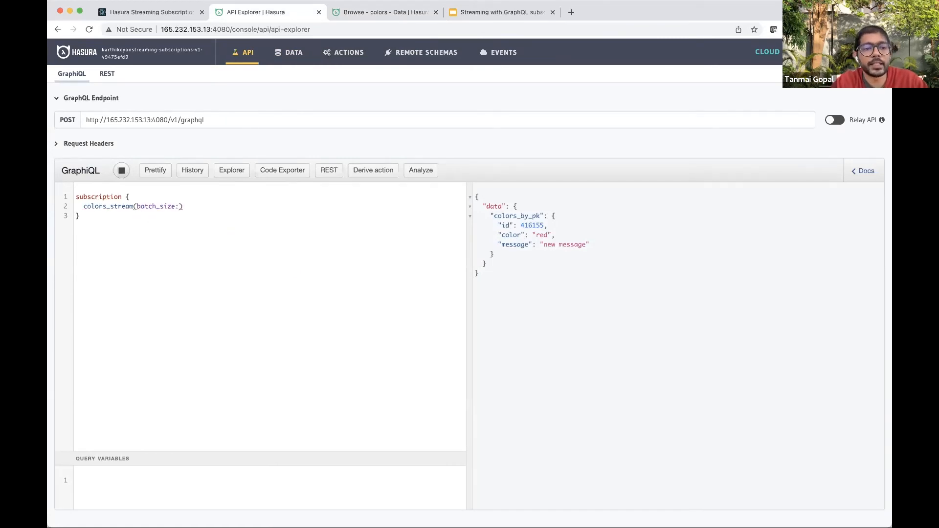
text(10,)
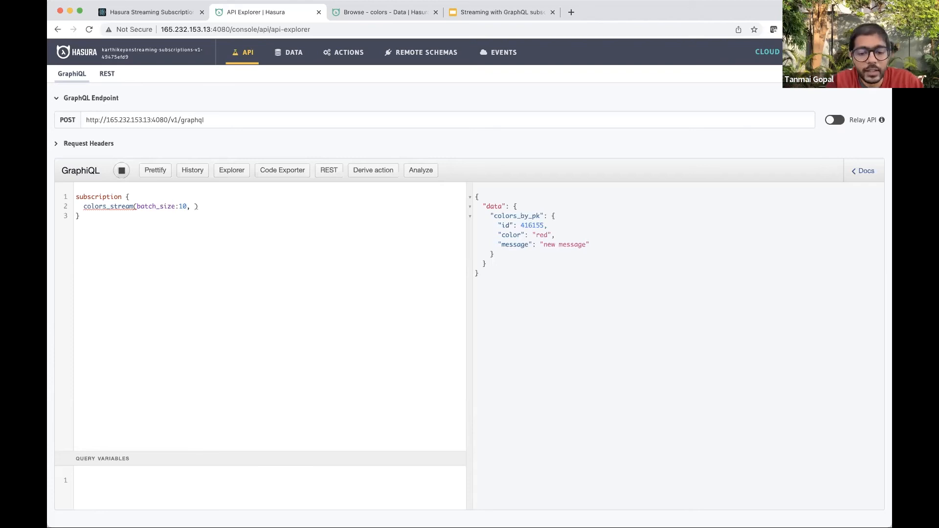
text(cursor)
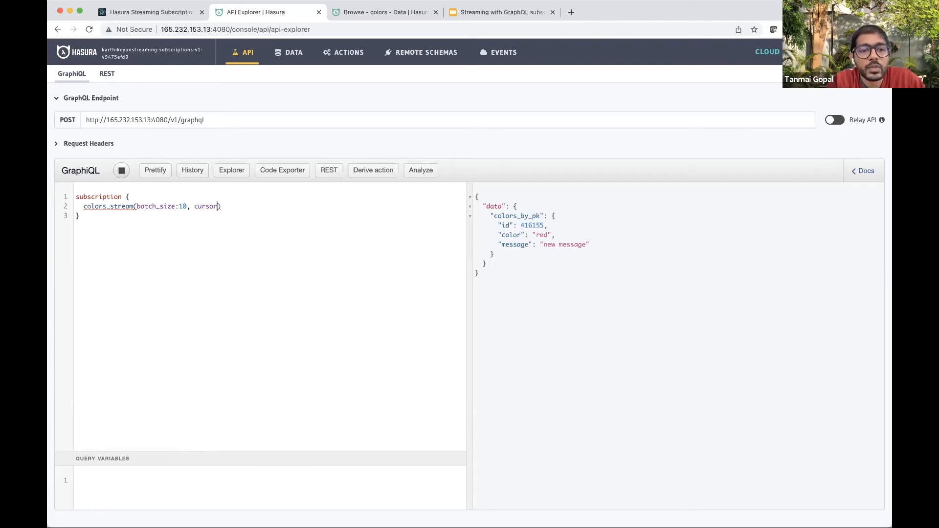
text(:)
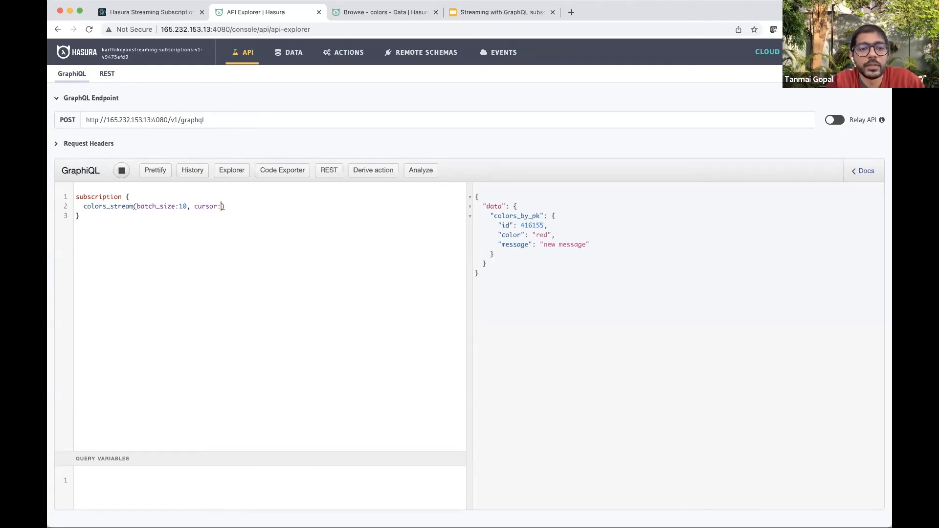
text({initial_value:})
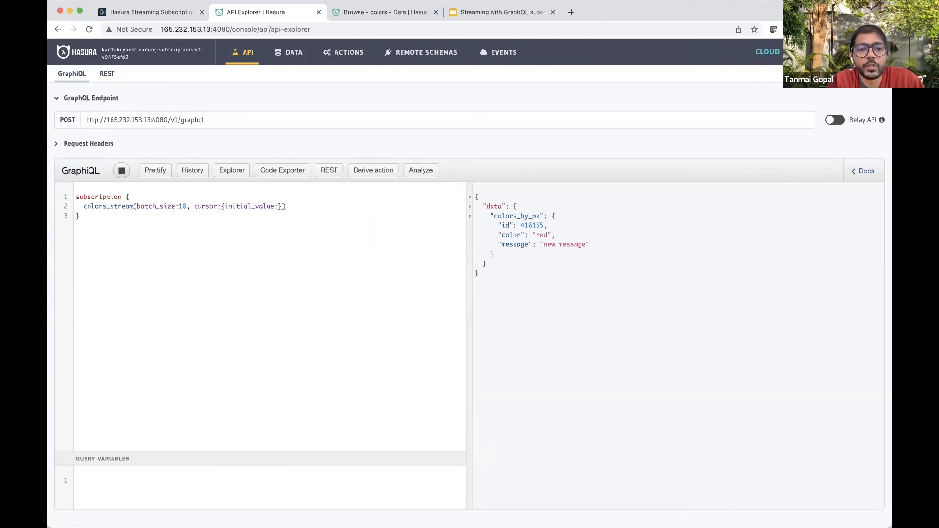
text(520186)
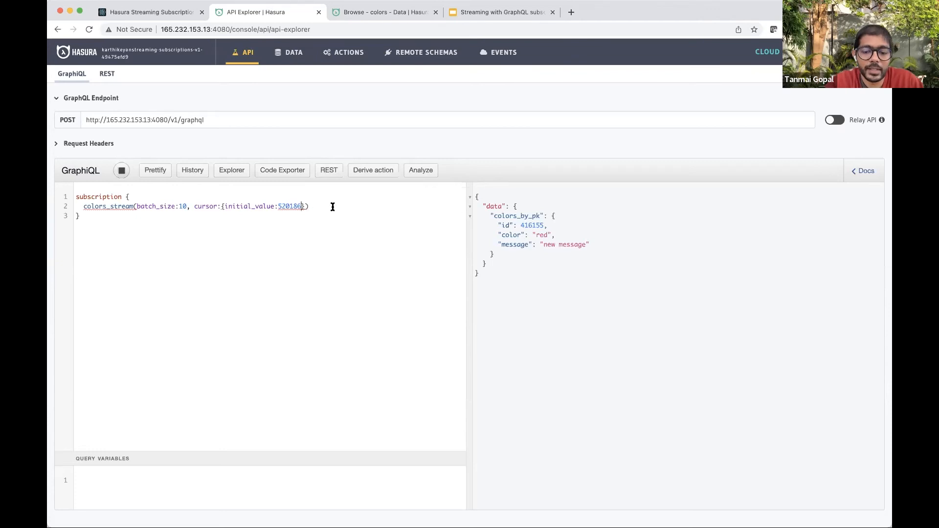
text(,)
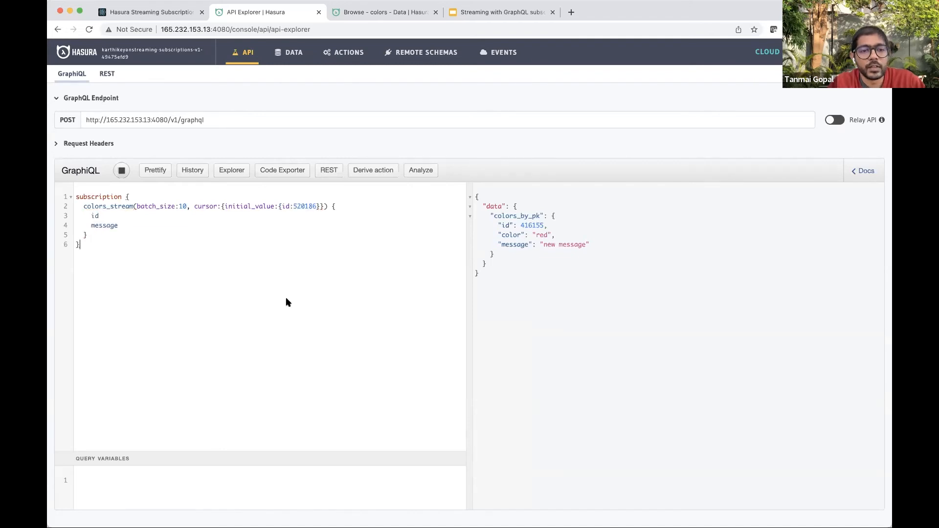
Step: Stop the old subscription, run colors_stream, and select cursor id 520186
click(120, 170)
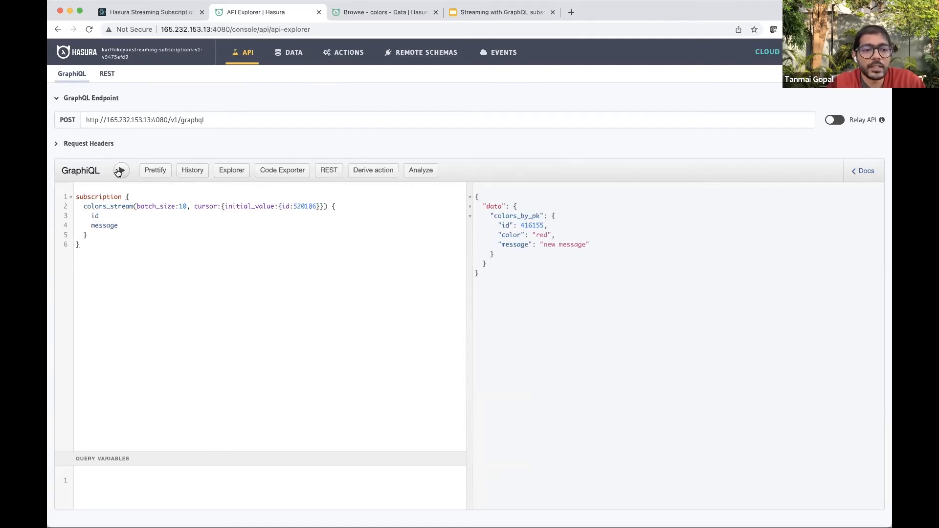
click(120, 170)
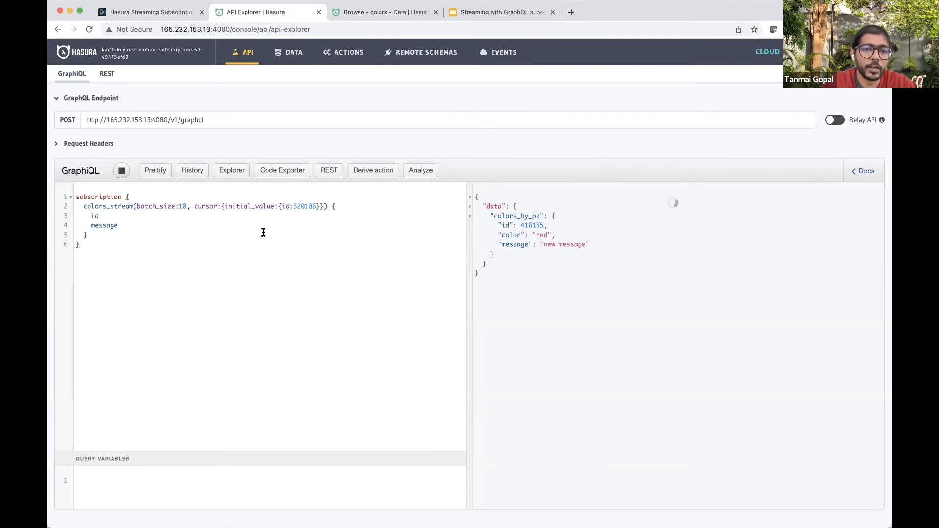
double_click(304, 206)
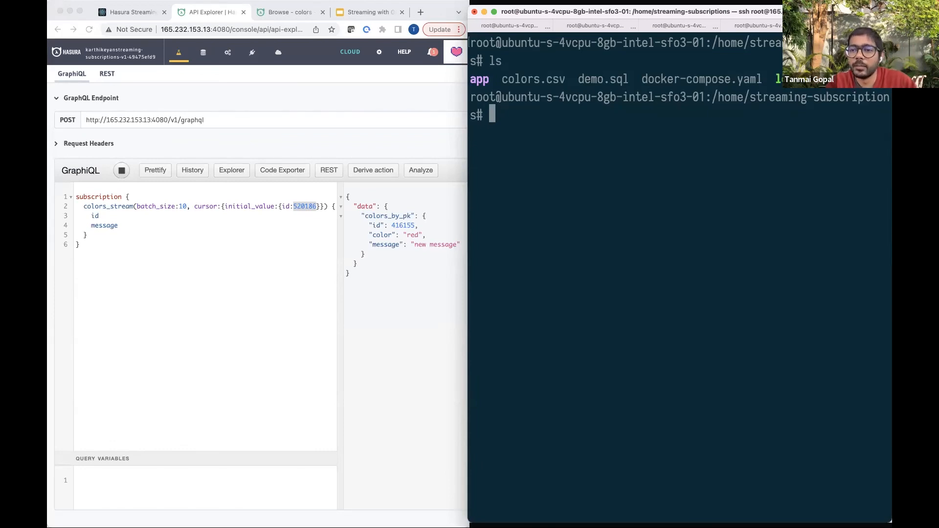
Step: Run ./load.sh in the terminal to insert new color rows
text(./load.sh)
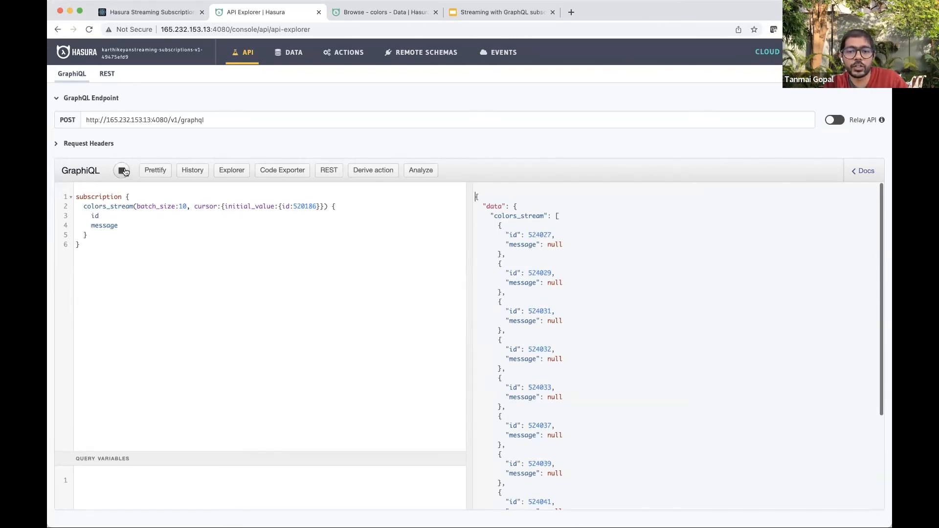
Step: Stop the live stream and select the last returned id 524063
click(121, 170)
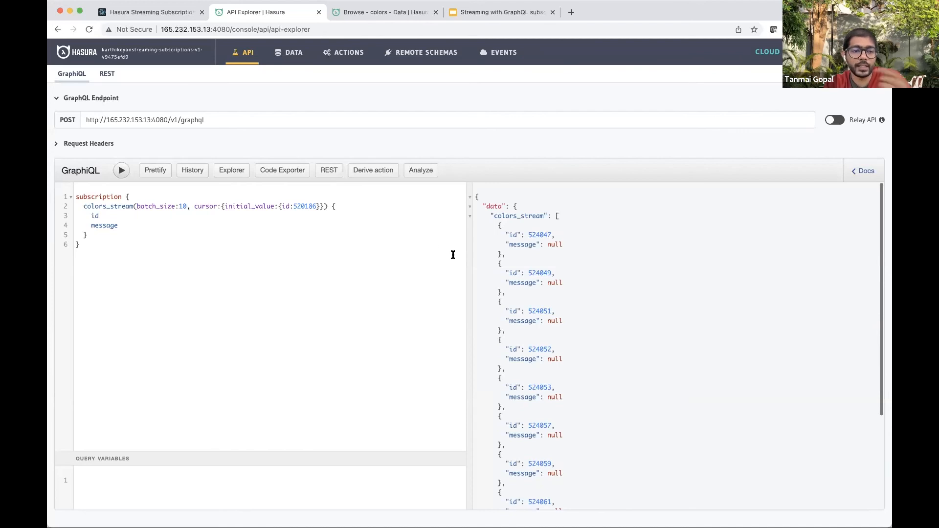
mouse_move(569, 326)
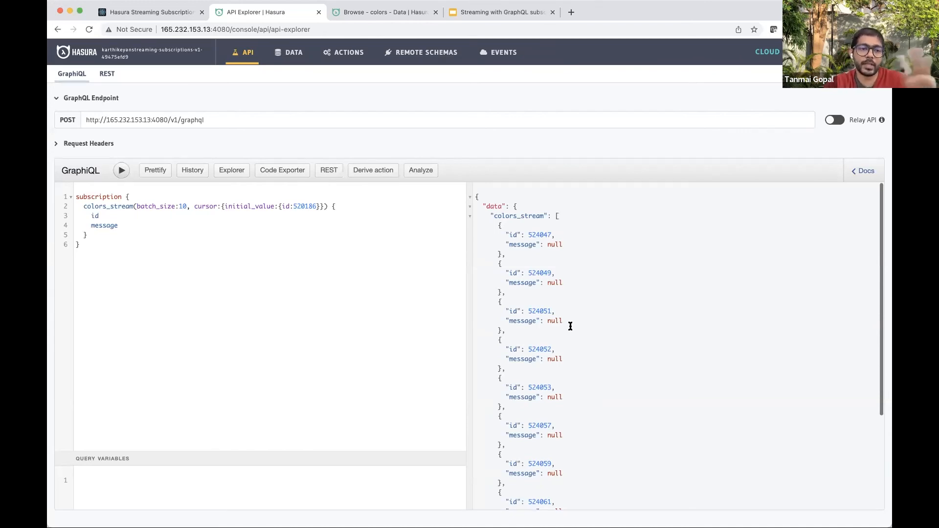
mouse_move(567, 327)
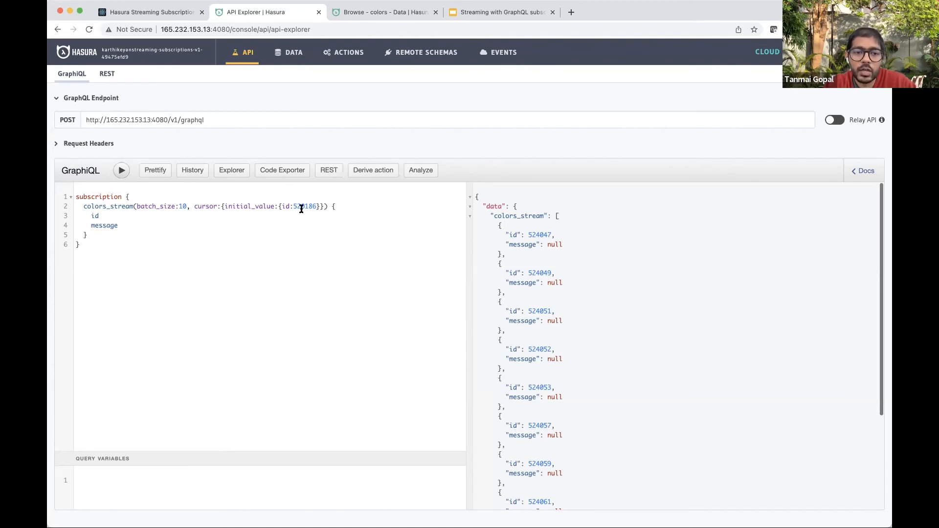
scroll(down, 3)
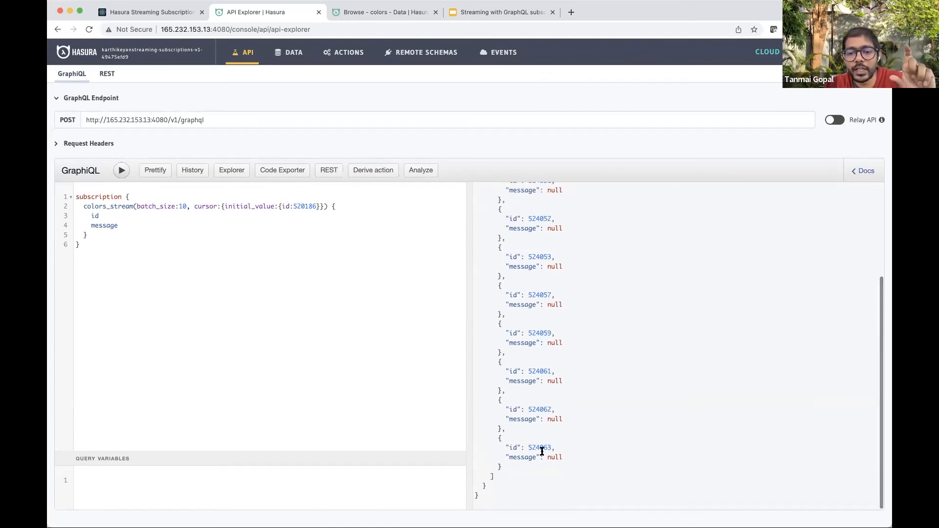
double_click(539, 448)
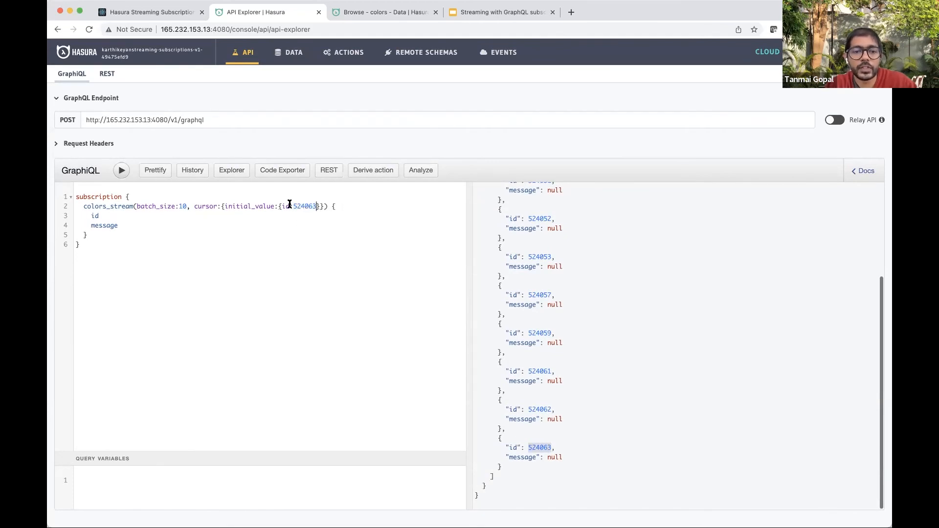
Step: Add color to the colors_stream selection, run it to stream red rows, then stop
text(color)
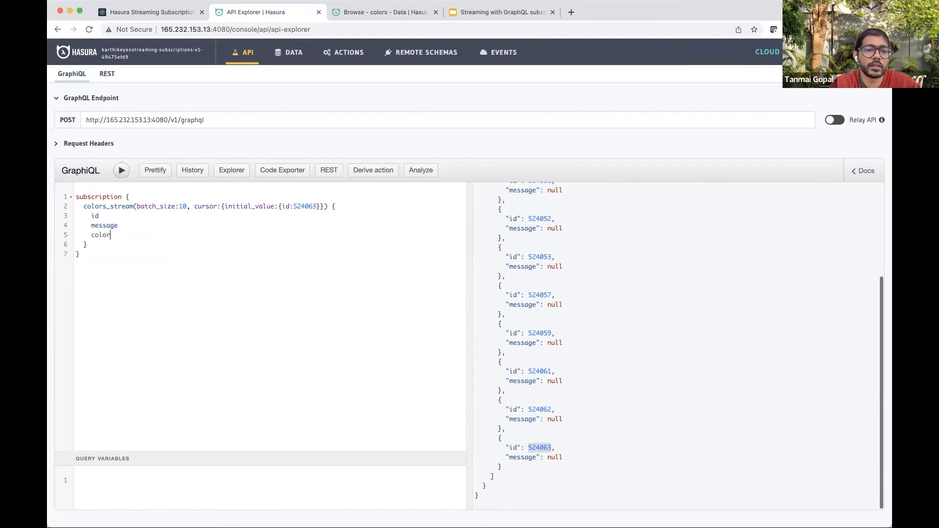
click(121, 170)
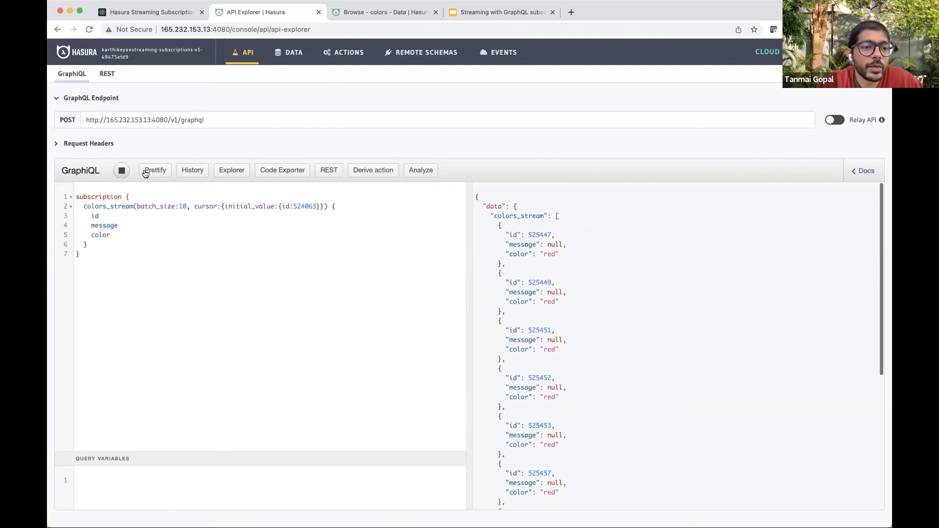
click(121, 171)
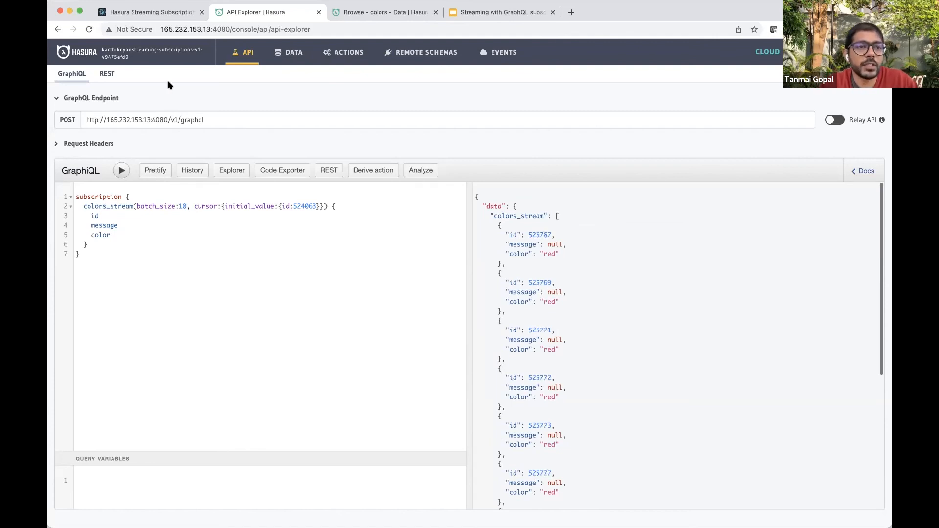
click(148, 12)
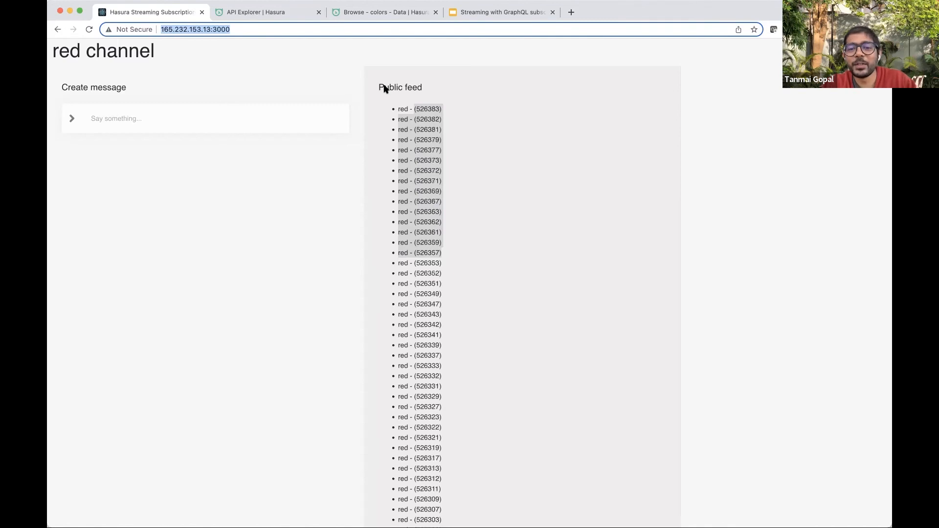
Step: Switch the demo app to the green channel feed
click(89, 29)
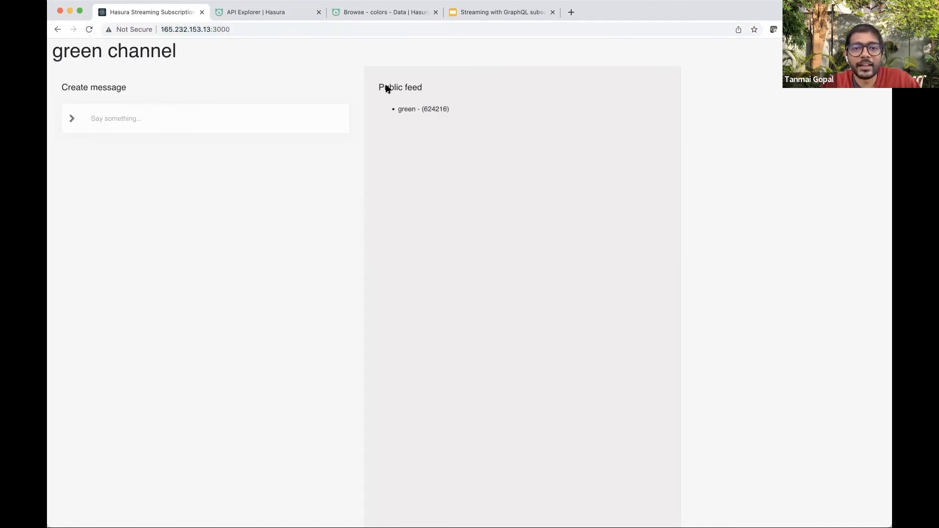
Step: Type messages ('gre', 'eggs', 'agre') into the green channel's Say something box
click(179, 118)
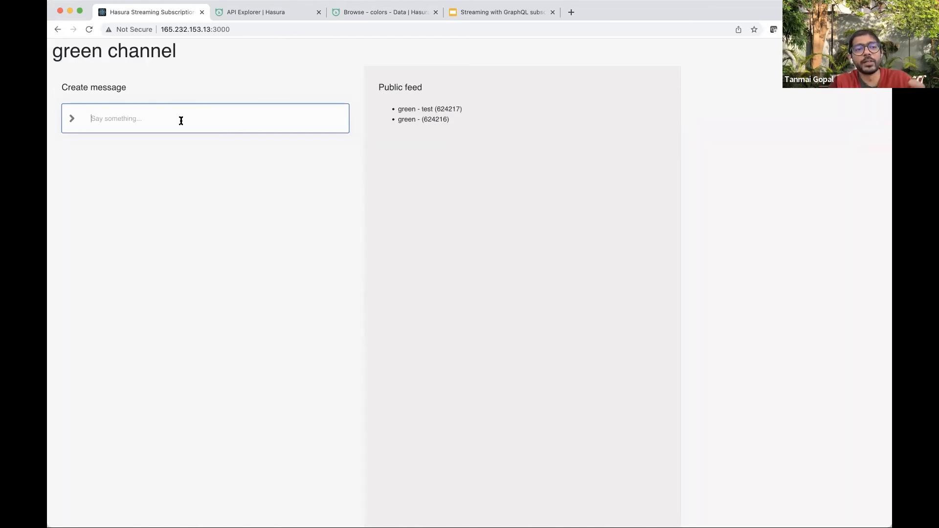
text(gre)
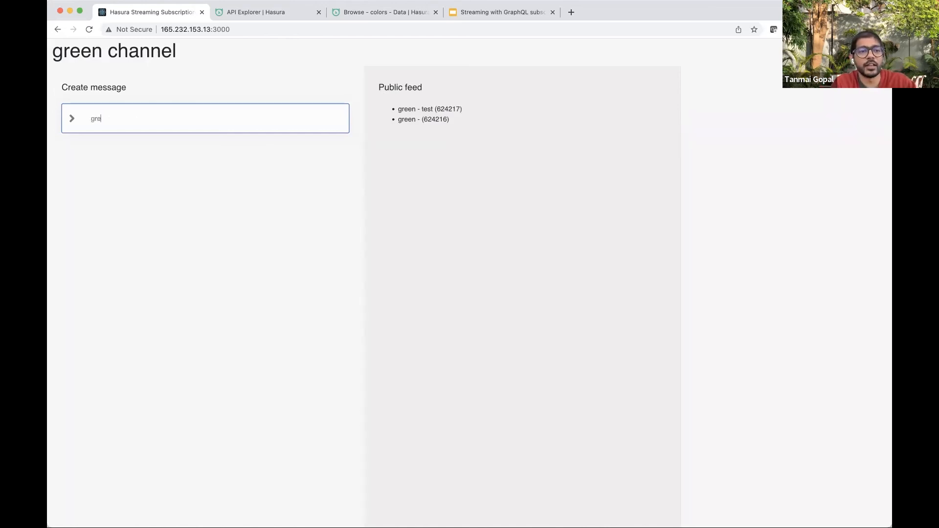
text(eggs)
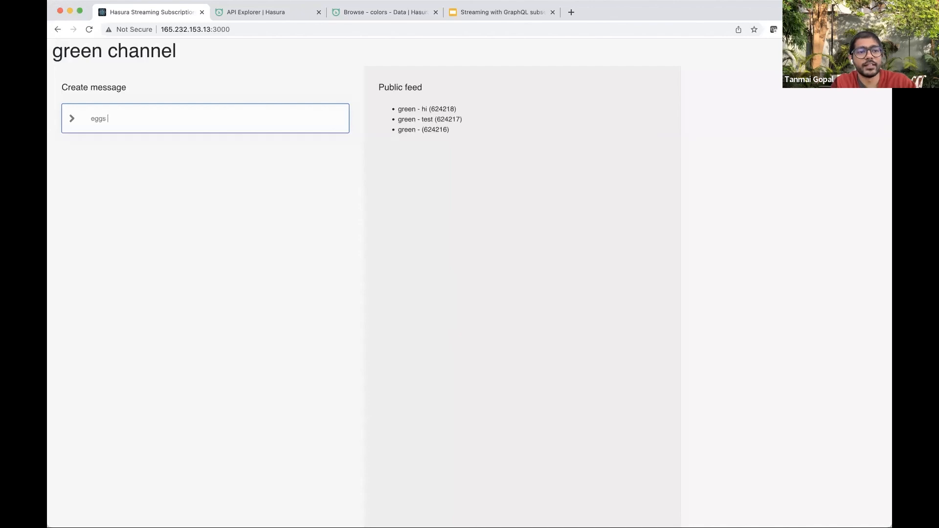
text(agre)
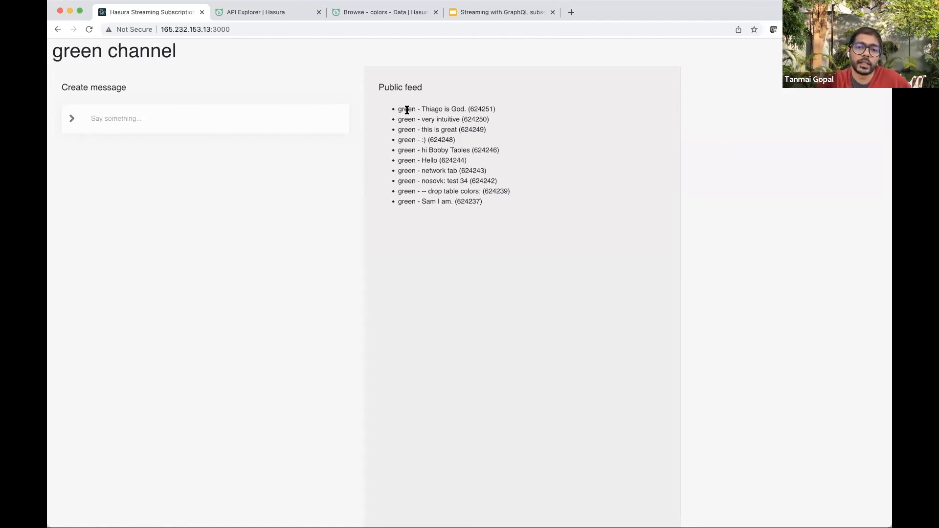
mouse_move(467, 20)
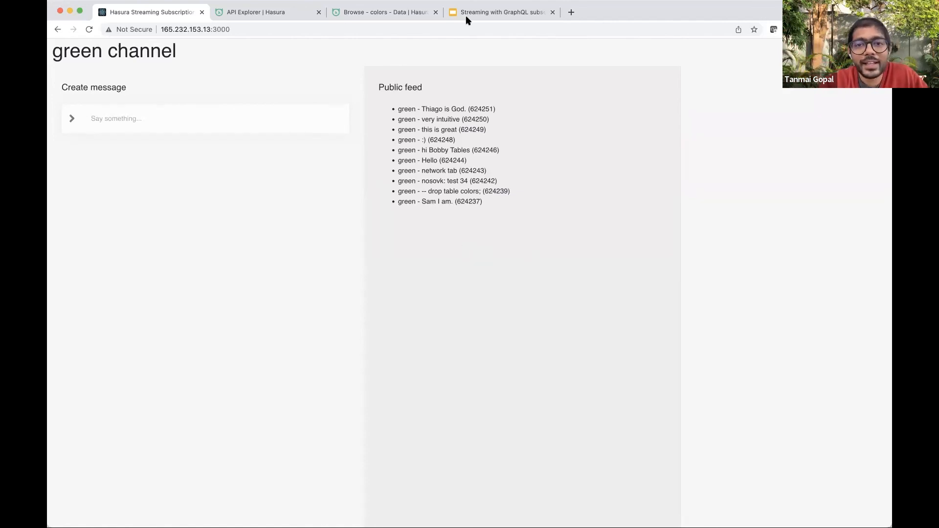
Step: Go from the slides' streaming API summary to the 'Let's try this out with Hasura!' slide
click(502, 12)
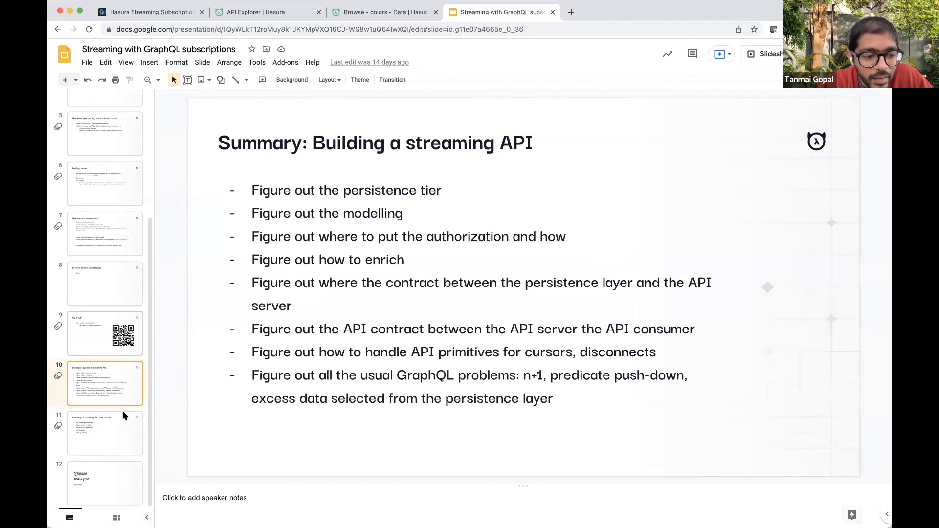
click(105, 432)
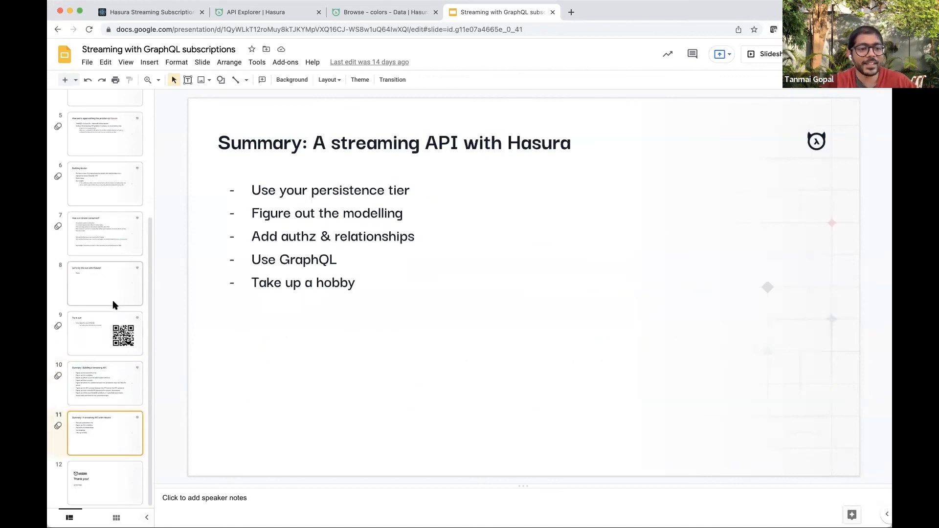
click(104, 283)
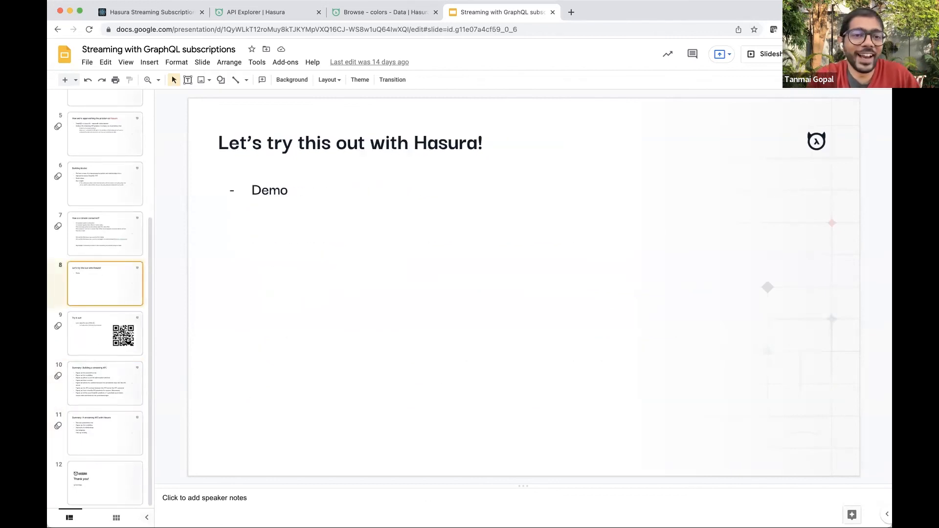